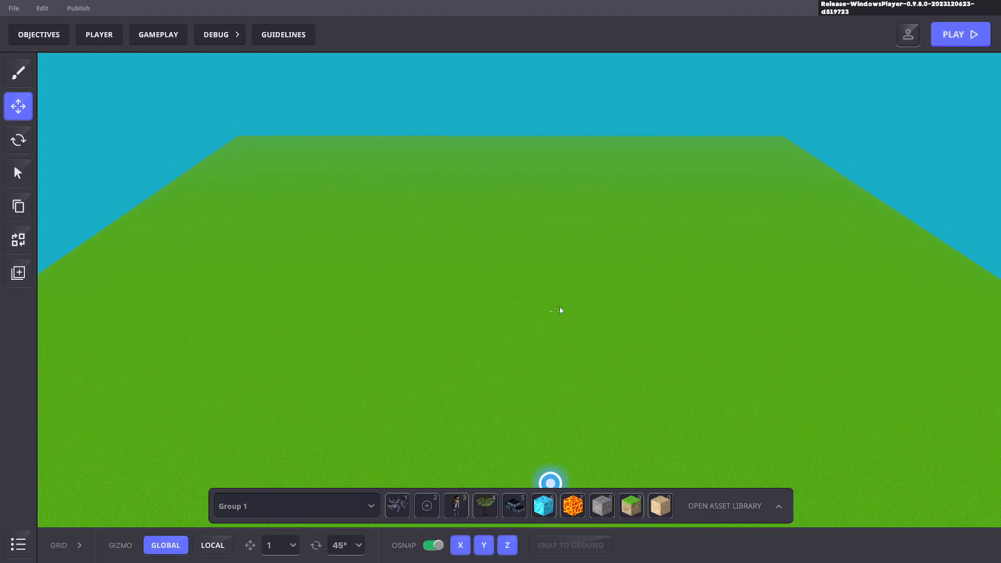
mouse_move(523, 323)
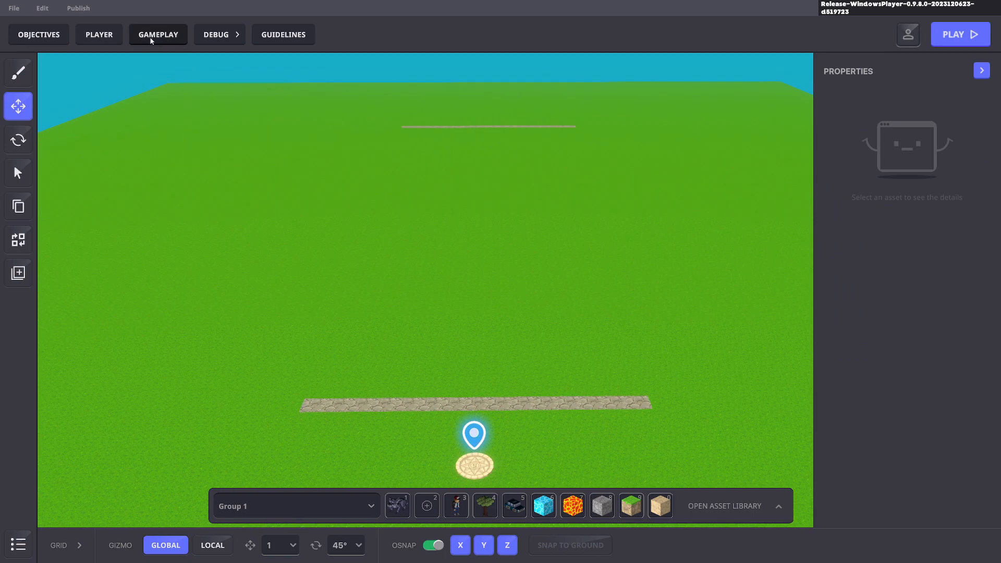
Start a new global variable of type Time in the game rules variables list
left_click(157, 33)
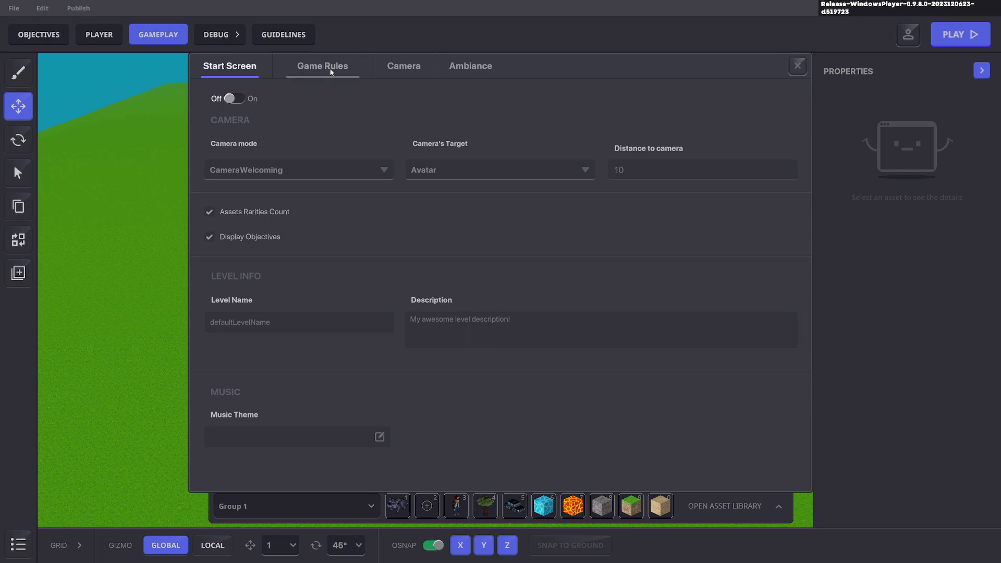
left_click(323, 66)
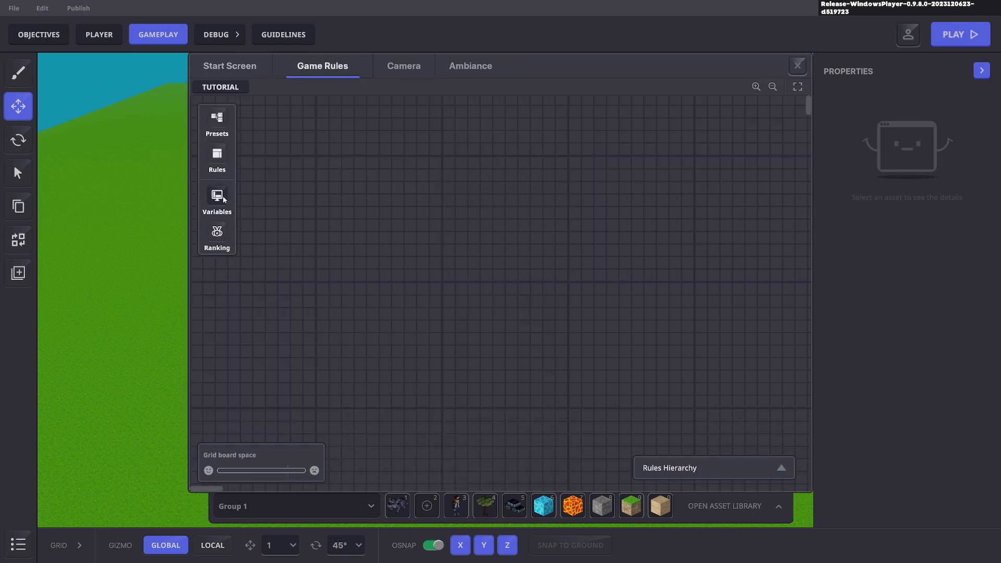
left_click(217, 196)
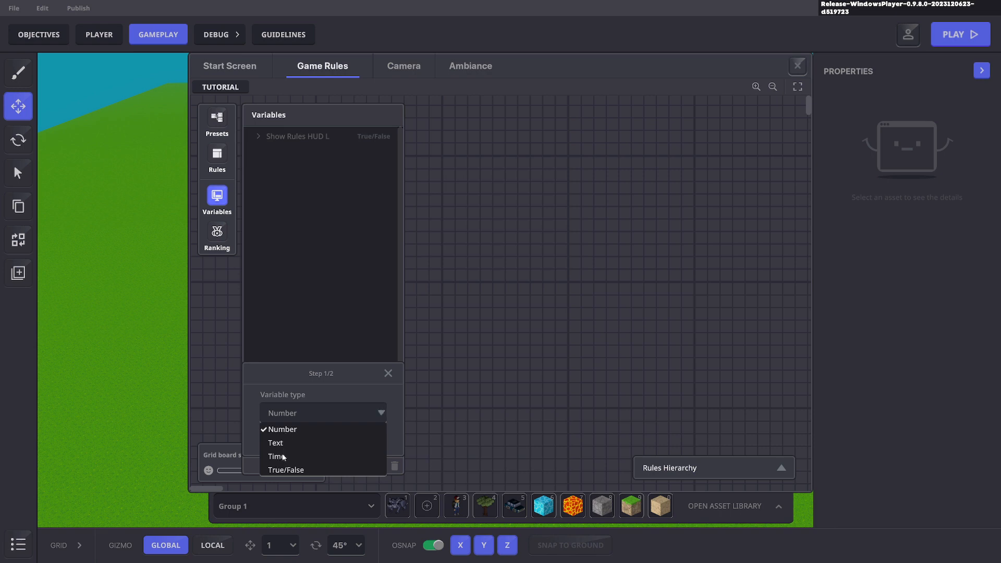
left_click(276, 456)
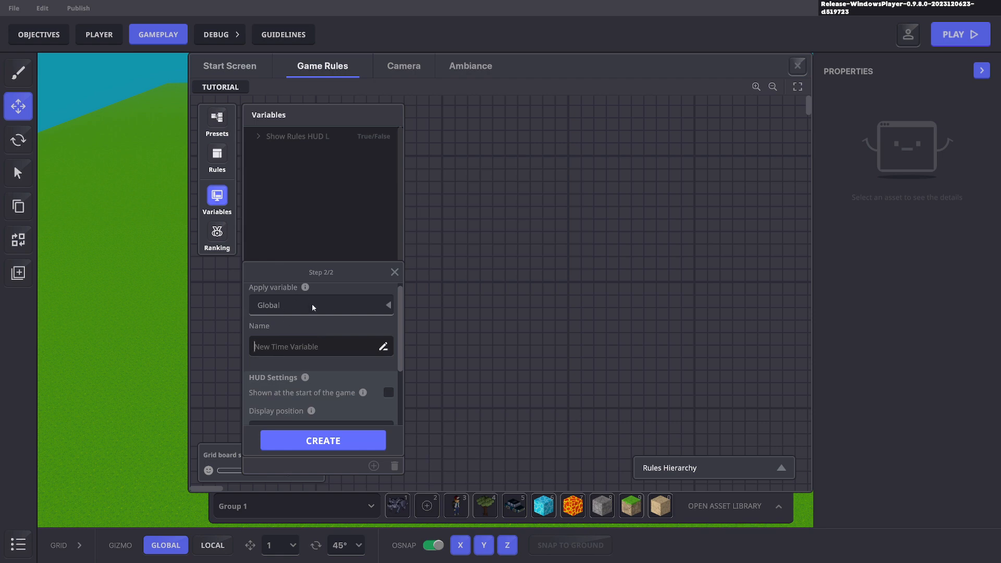
Name the variable Stop Watch, show it at game start, and create it
left_click(319, 346)
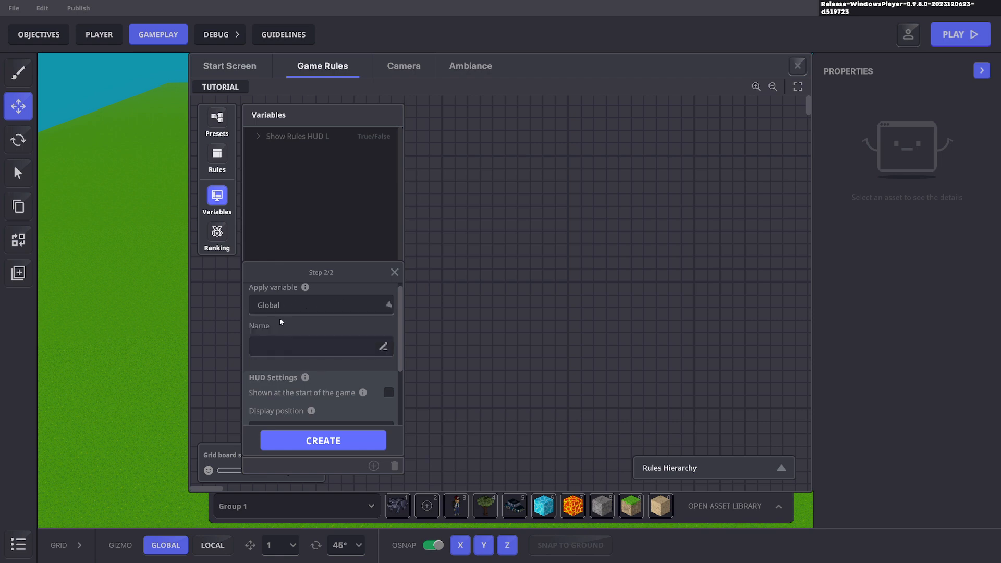
type("Stop Watch")
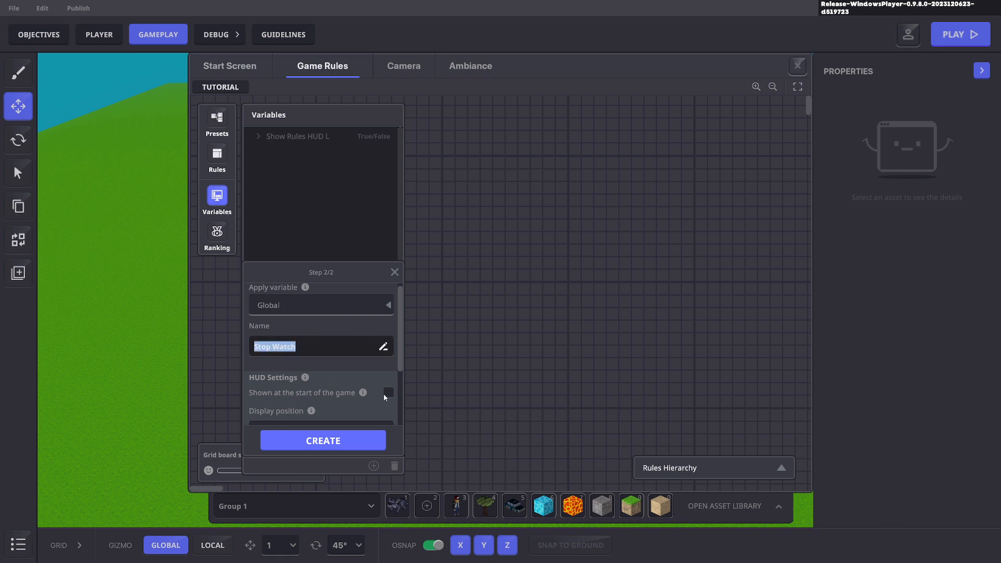
left_click(389, 393)
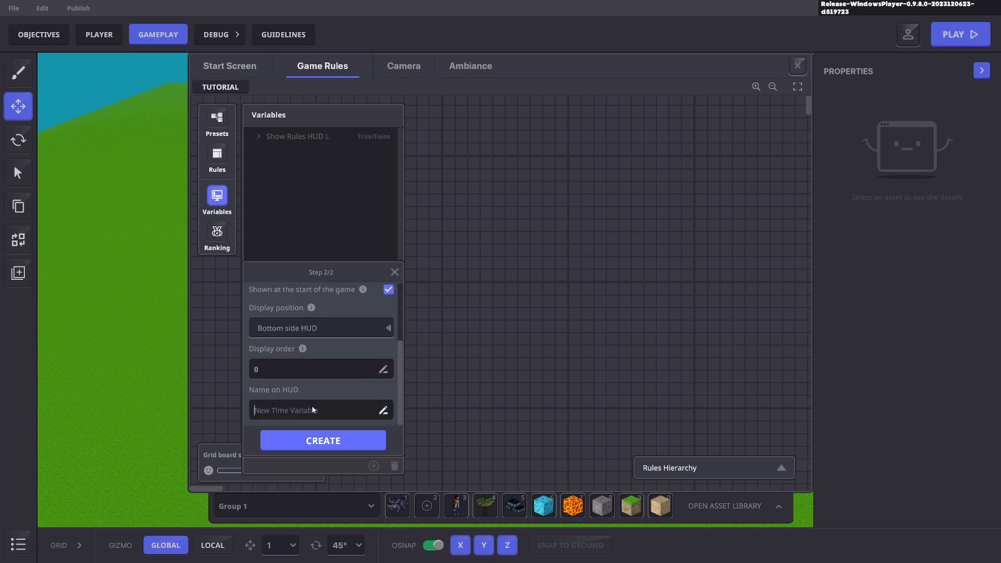
left_click(322, 441)
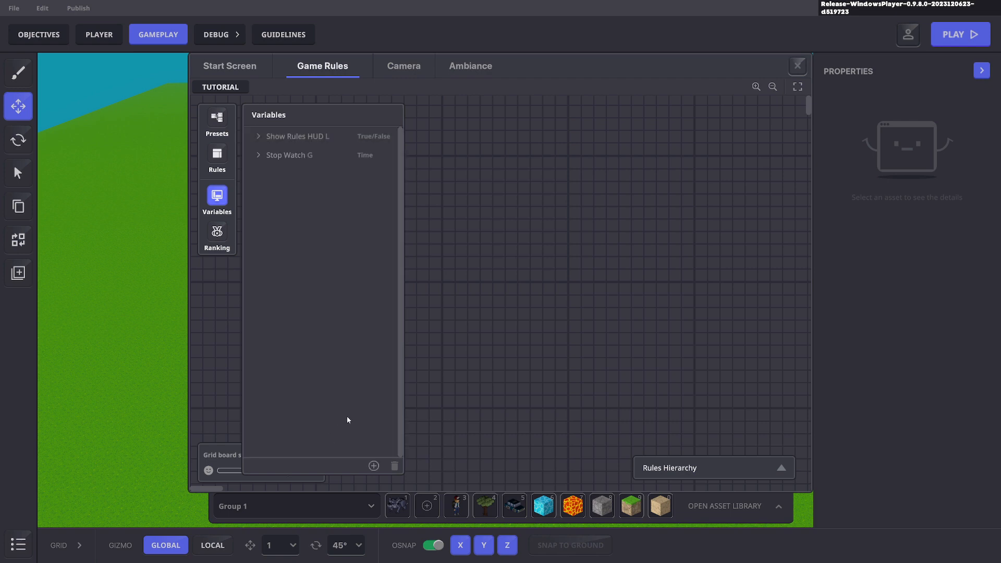
mouse_move(210, 185)
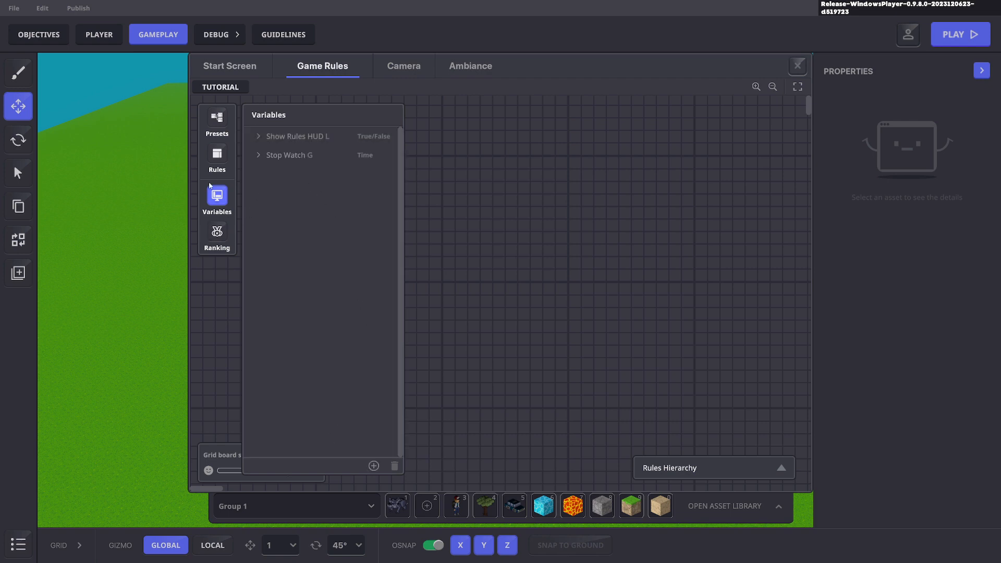
Add a Display variable on HUD rule showing Stop Watch set to True, then close the rules editor
left_click(217, 157)
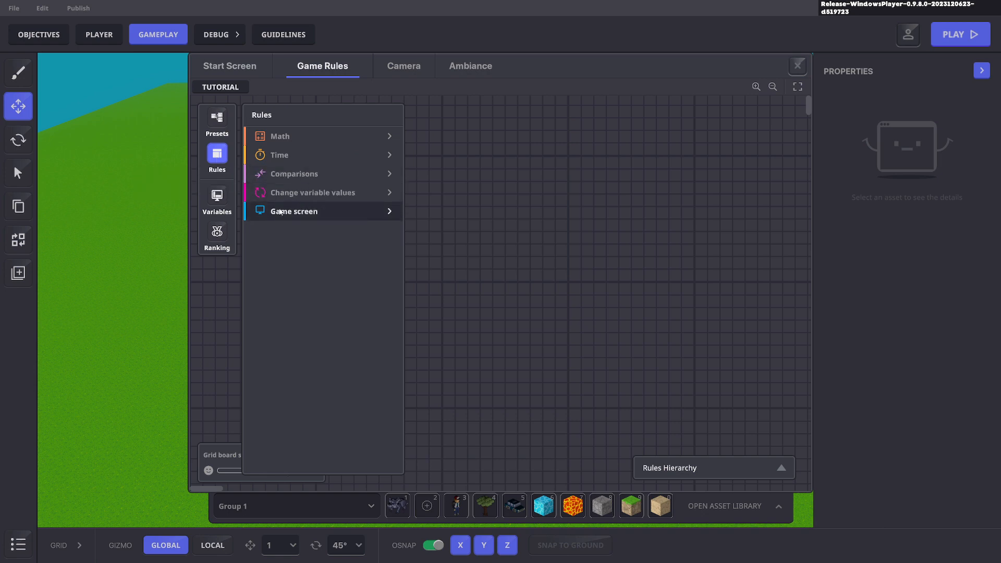
left_click(294, 212)
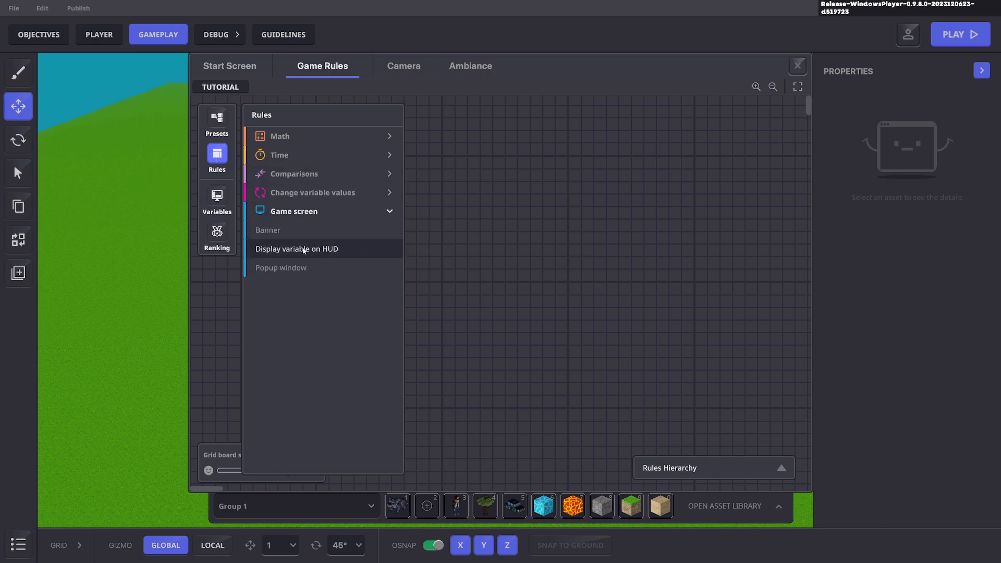
left_click(295, 250)
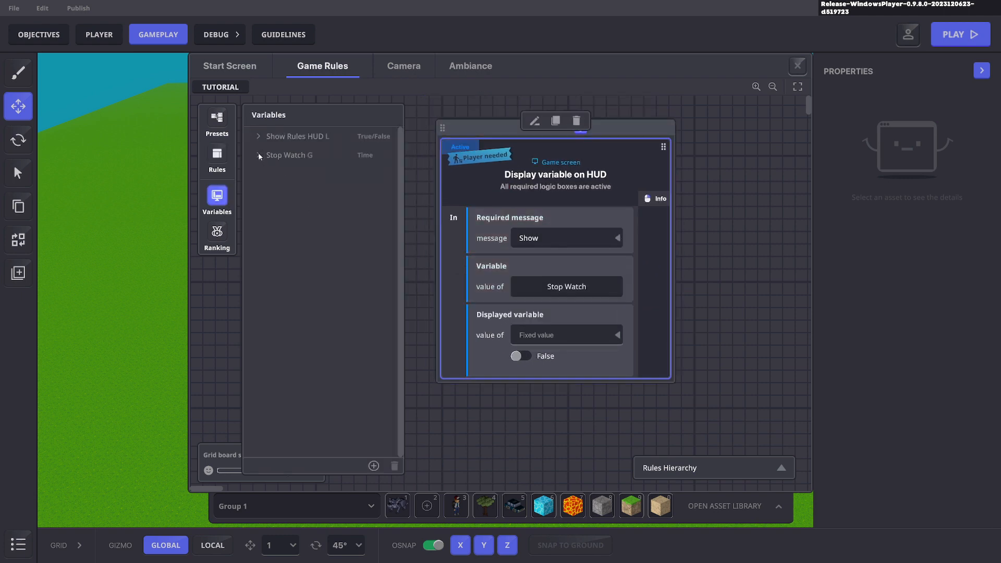
left_click(520, 356)
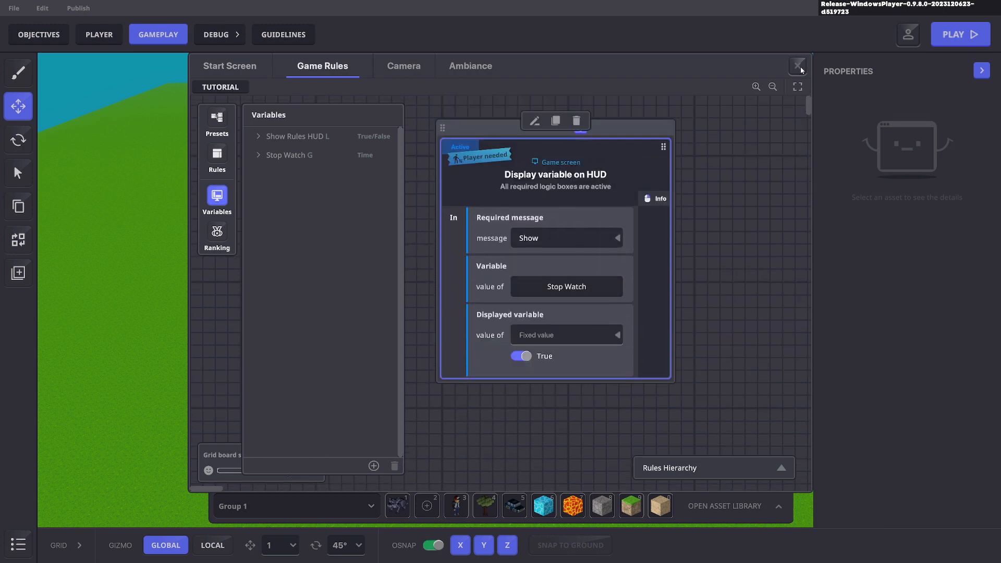
left_click(960, 33)
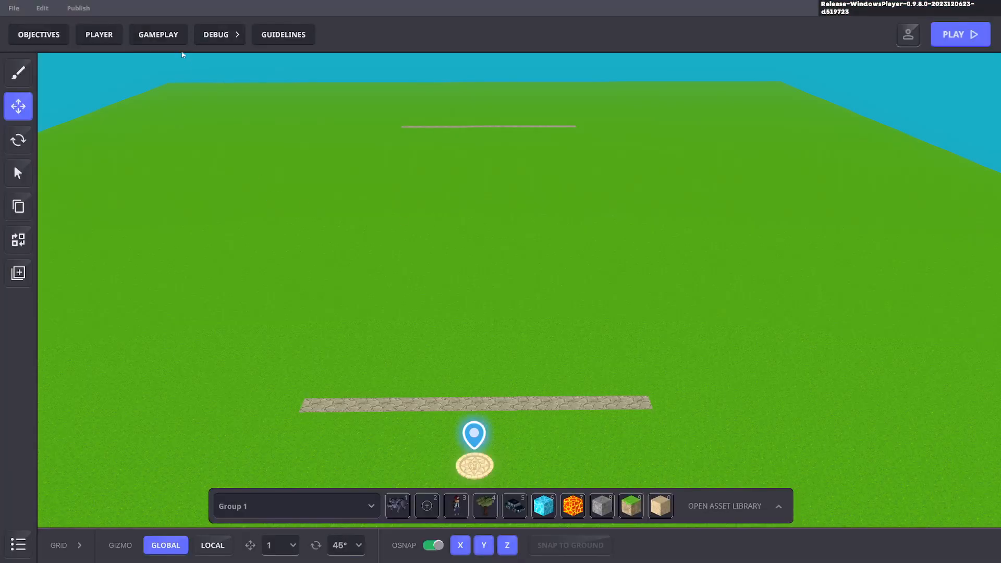
Change the Stop Watch variable's formatting to 00:00.00 and close the rules editor
left_click(157, 35)
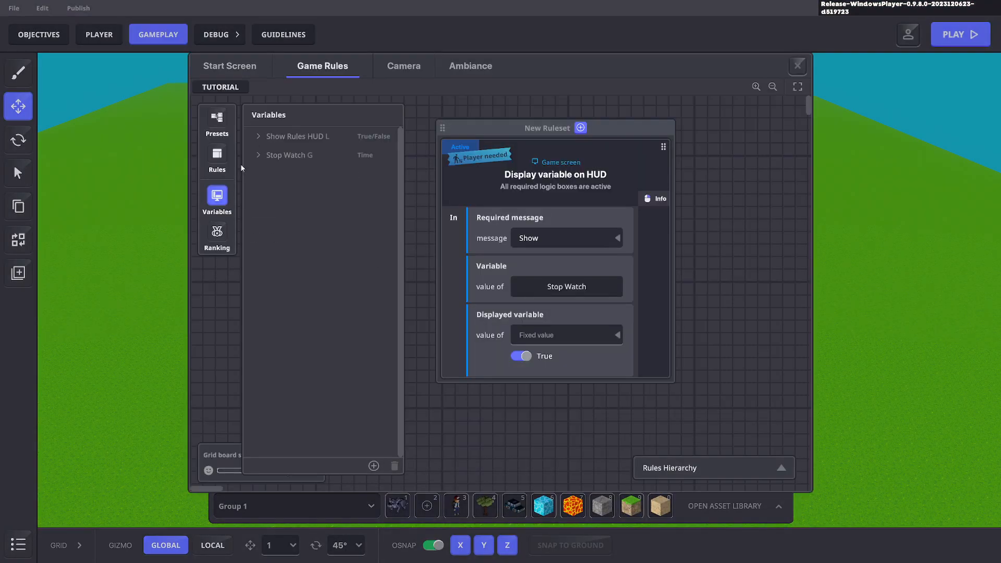
left_click(288, 155)
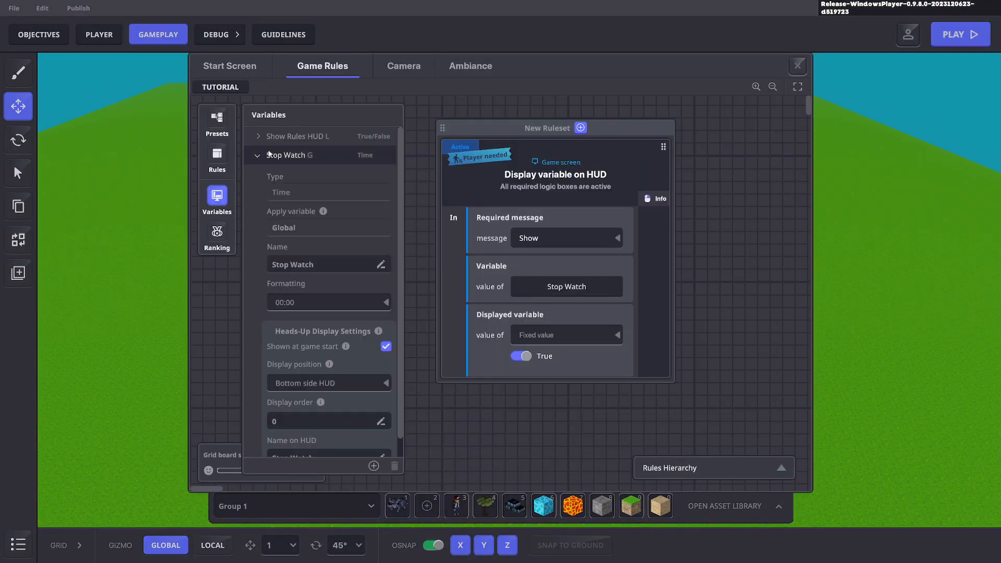
left_click(329, 303)
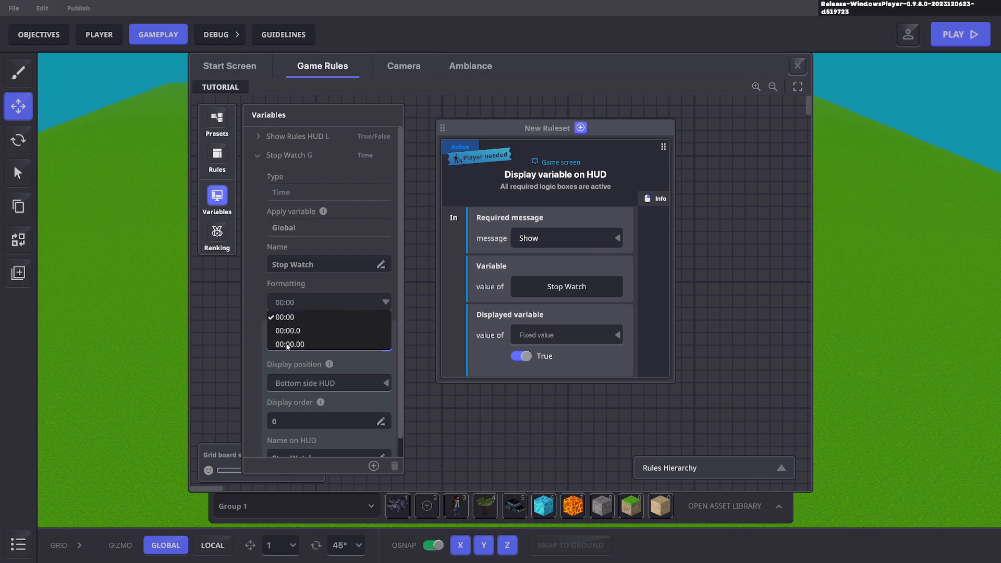
left_click(797, 66)
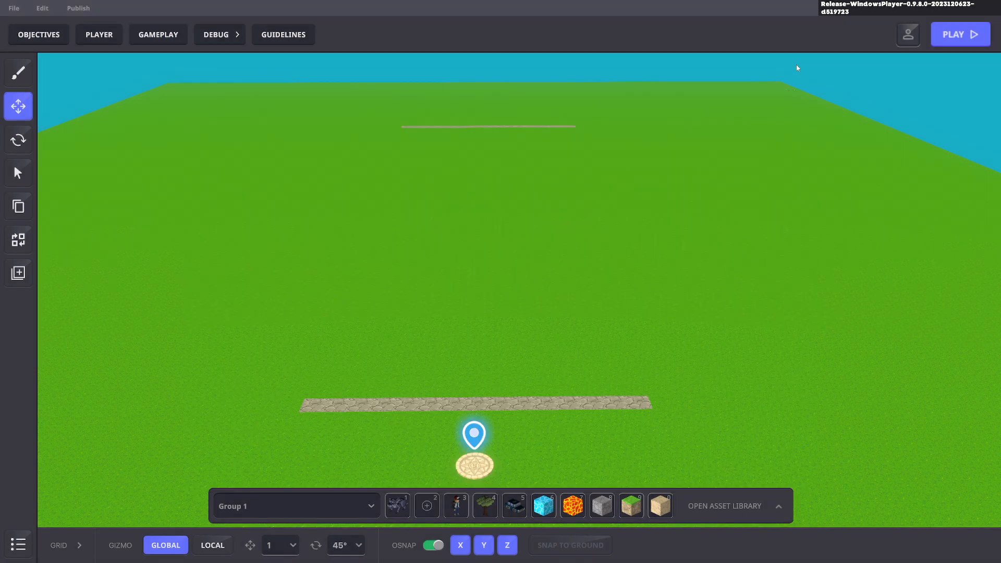
left_click(960, 33)
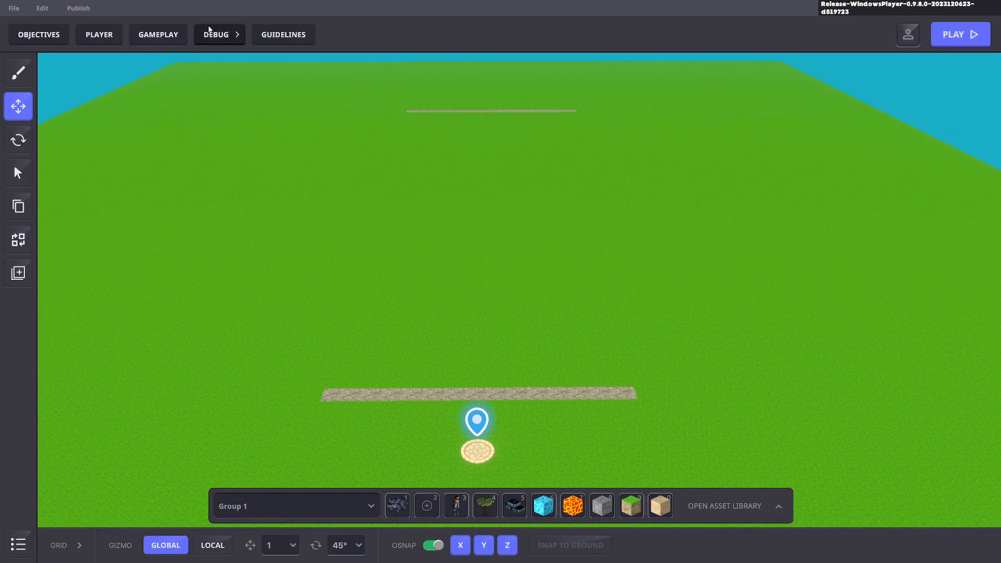
Place a Logic Asset from the asset library near the starting line
left_click(724, 506)
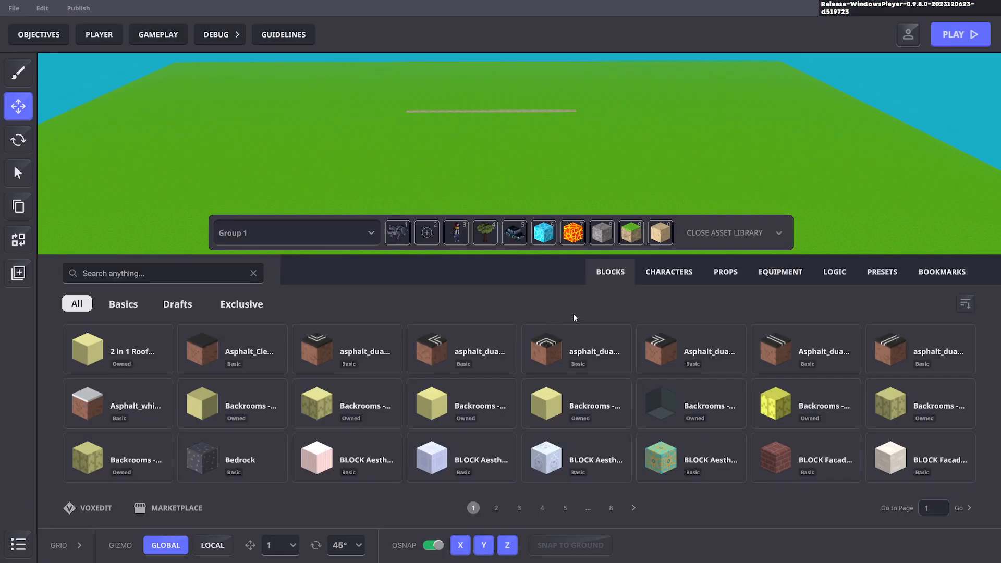
left_click(834, 272)
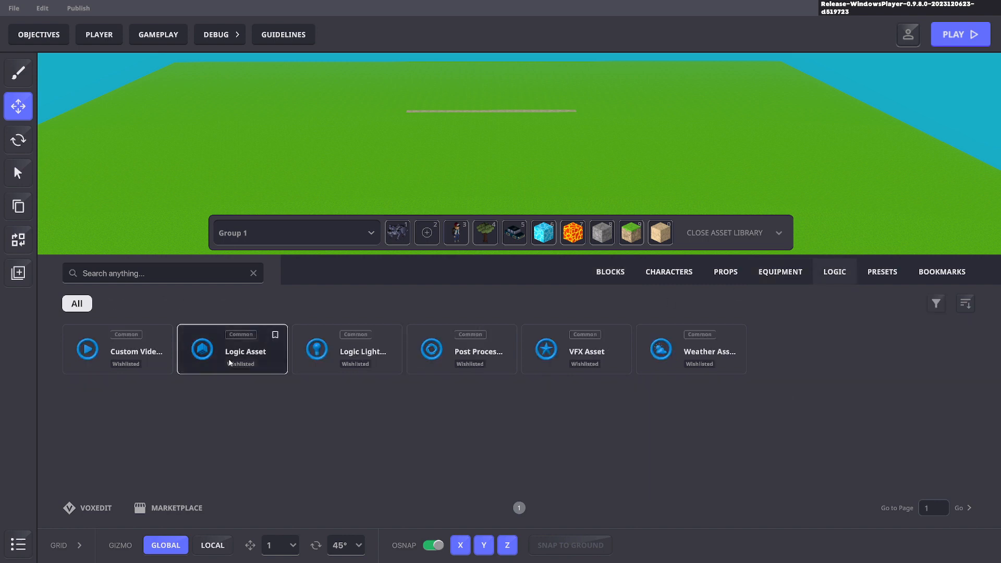
left_click(232, 349)
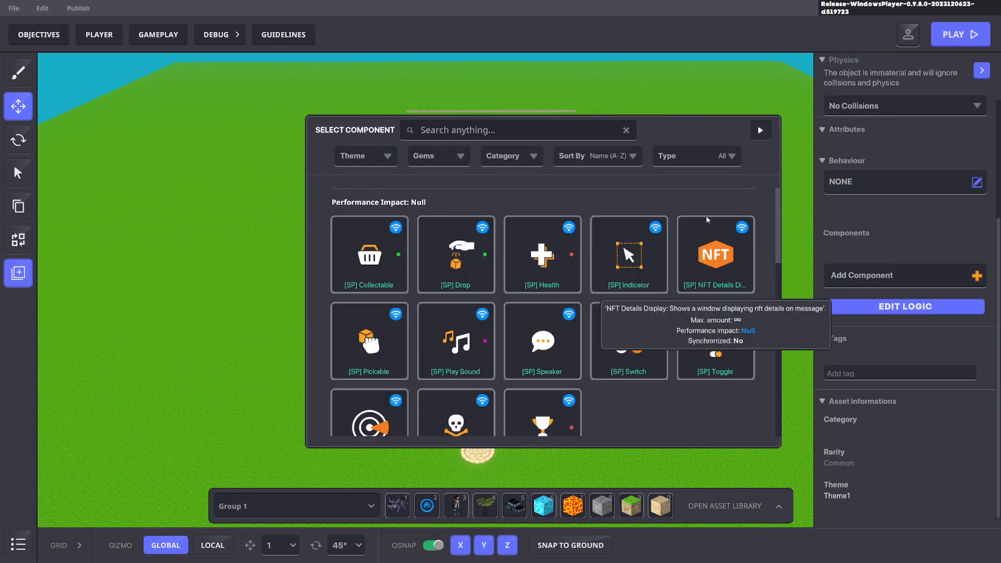
Add a [SP] Trigger Volume component to it and expand its logic settings
type("vol")
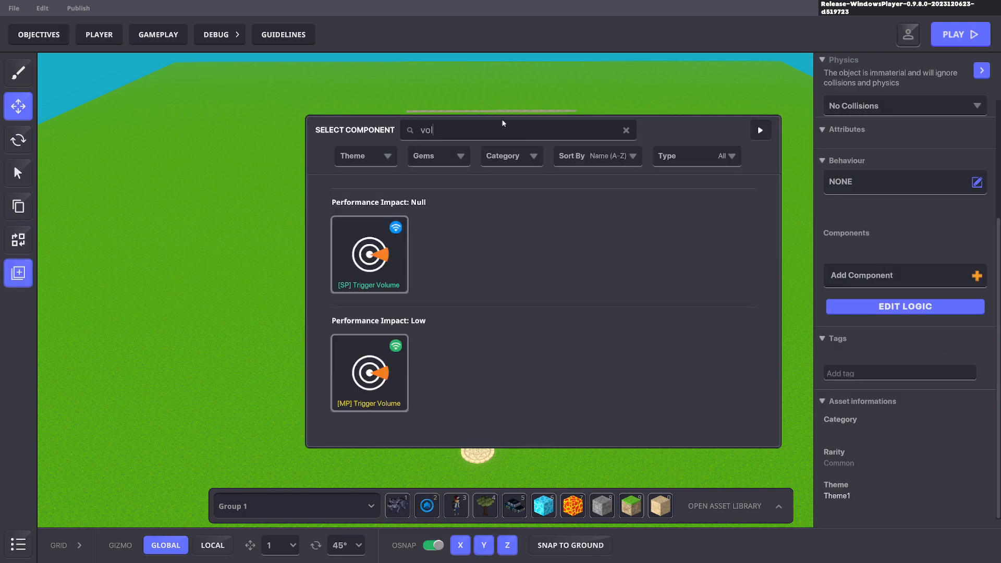
left_click(369, 254)
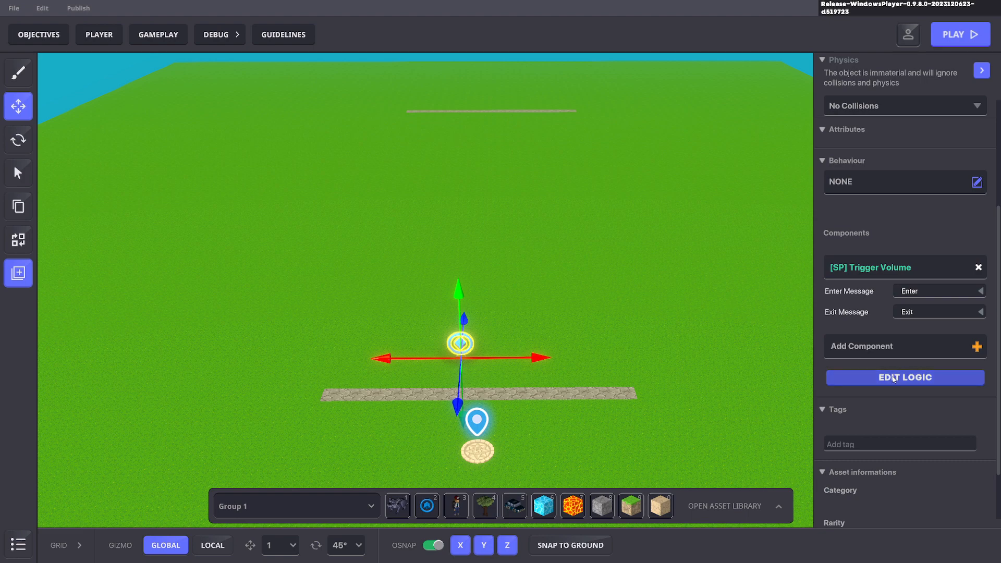
left_click(904, 378)
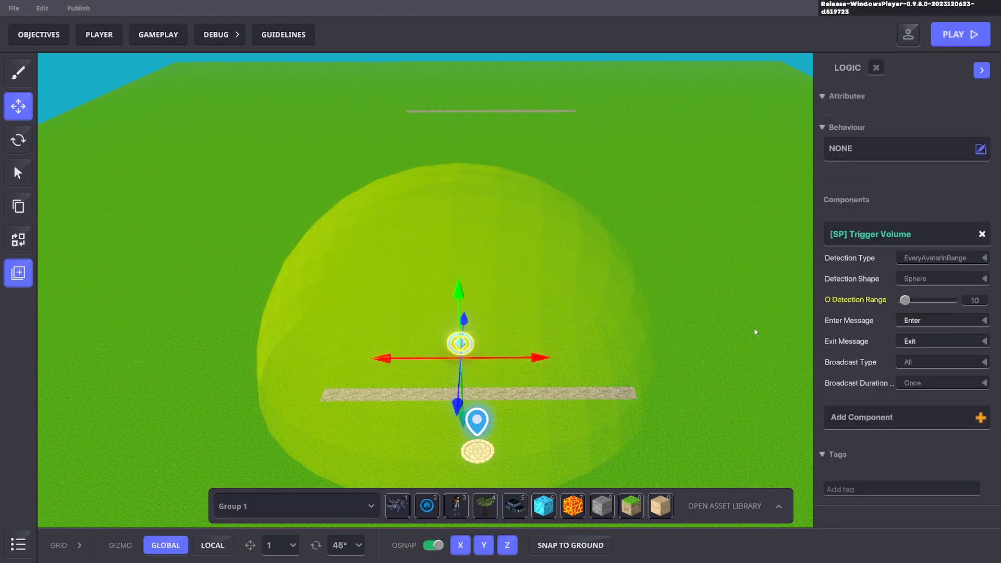
mouse_move(849, 321)
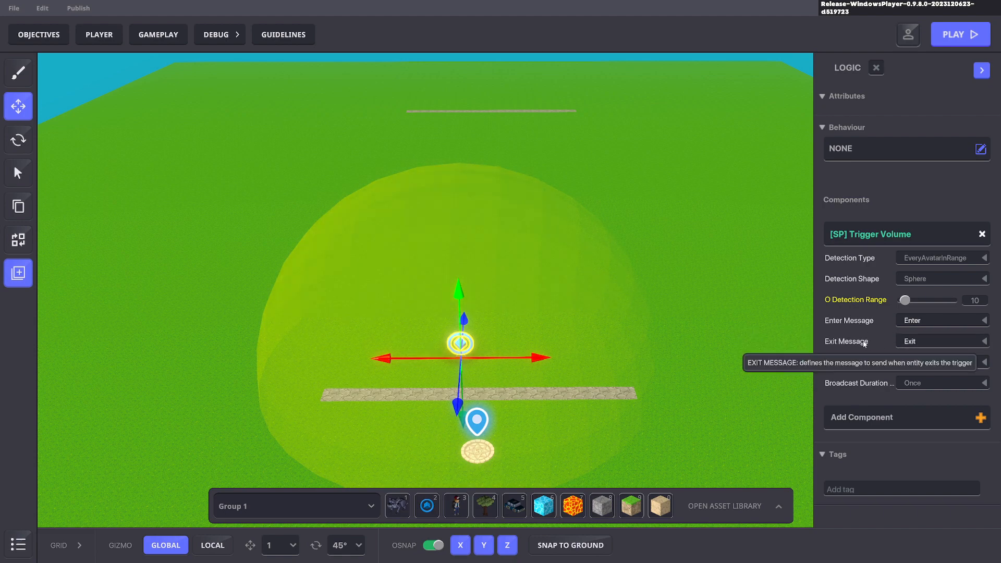
Make the trigger an 8×1×1 box and set its Enter message to Start.Stopwatch
left_click(941, 278)
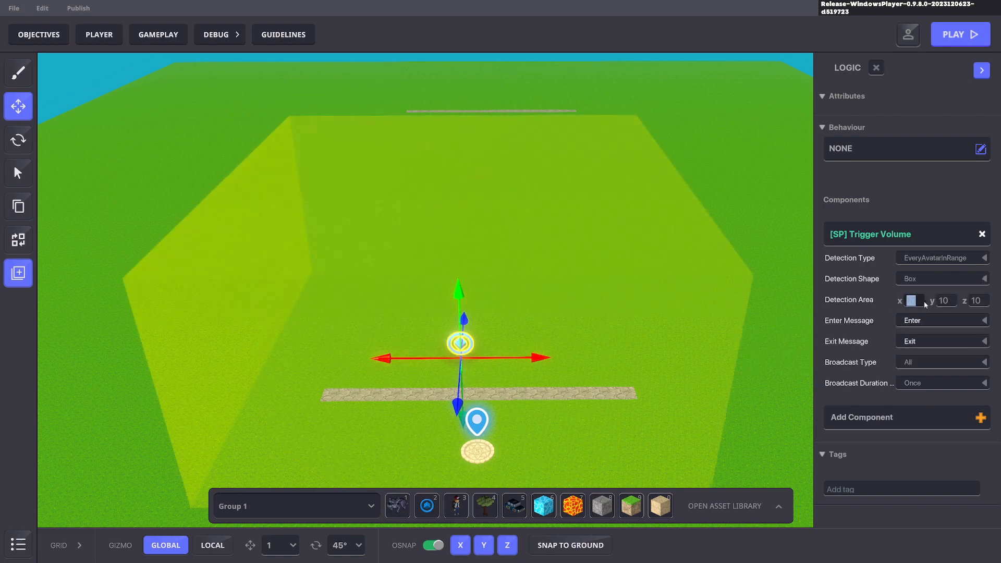
type("1")
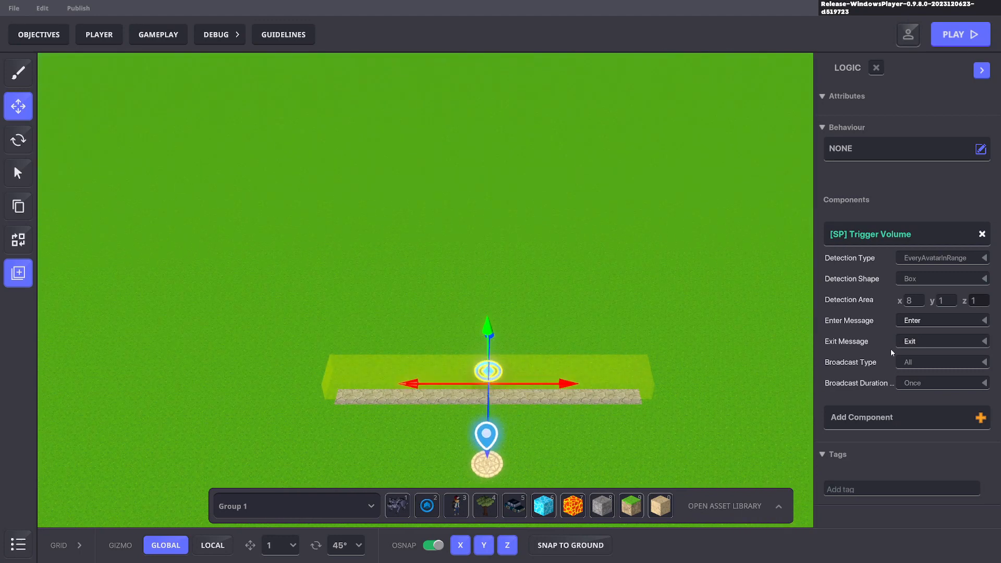
type("Start")
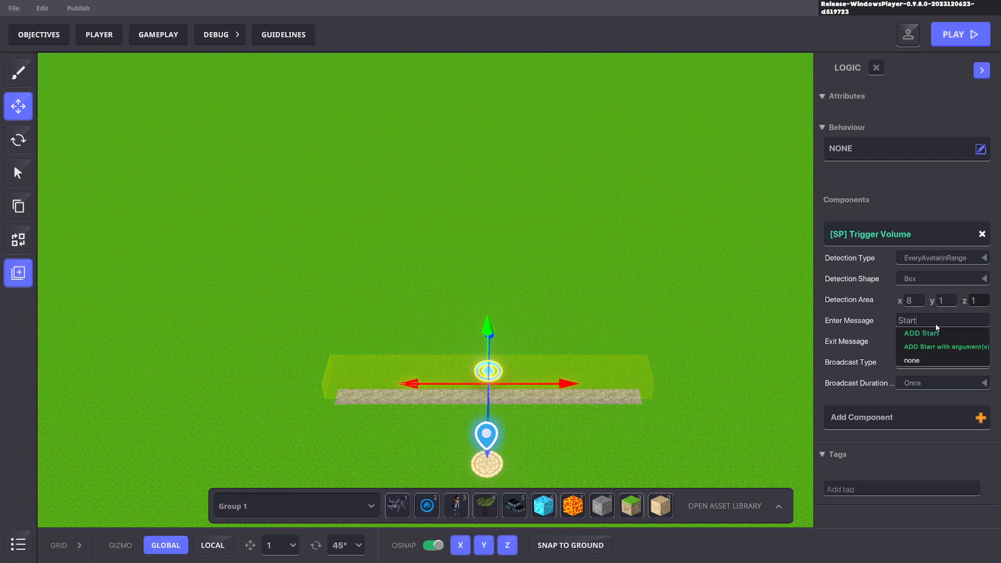
type(".Stop")
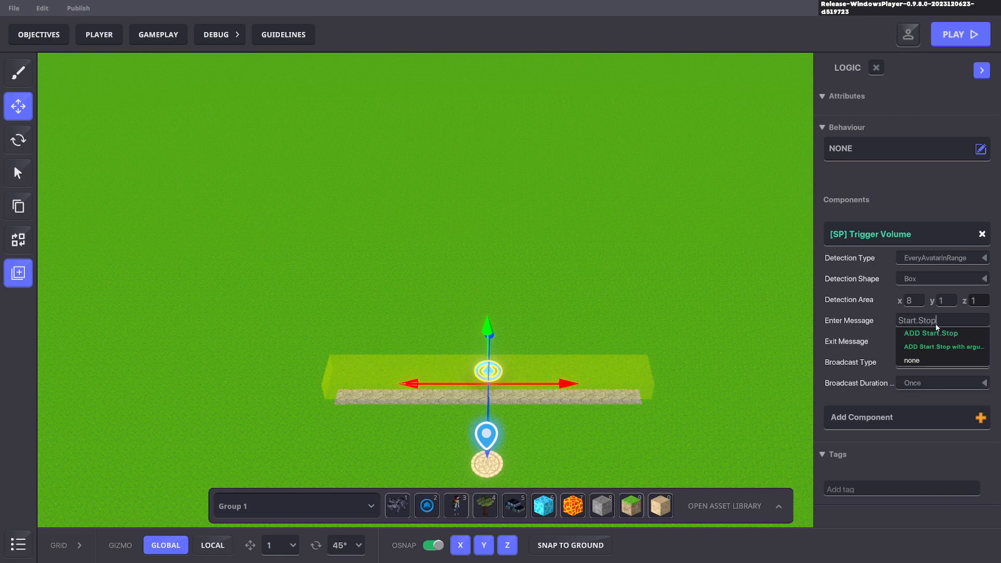
type("watch")
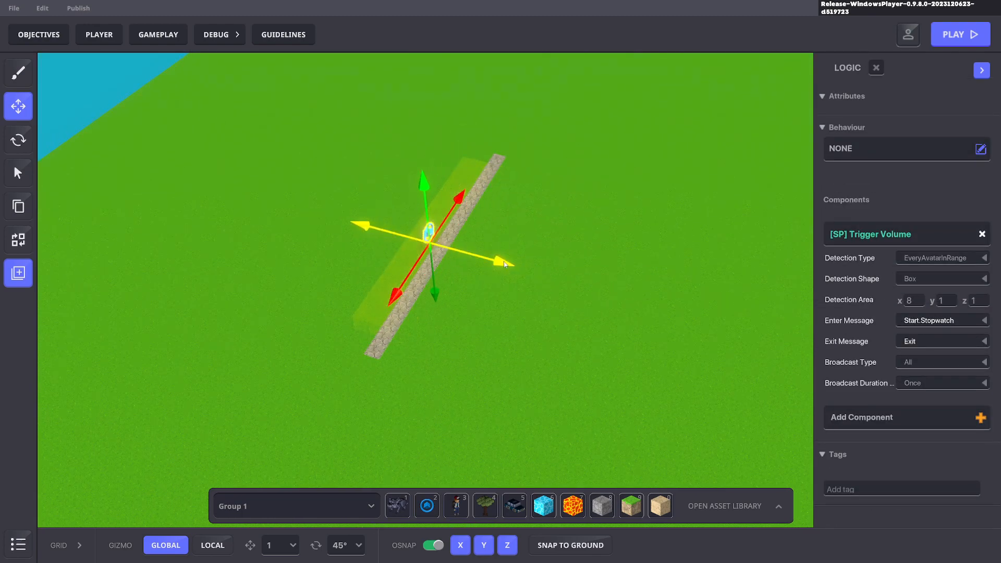
Set the finish-line trigger's Enter message to Stop.Timer and add it
type("S")
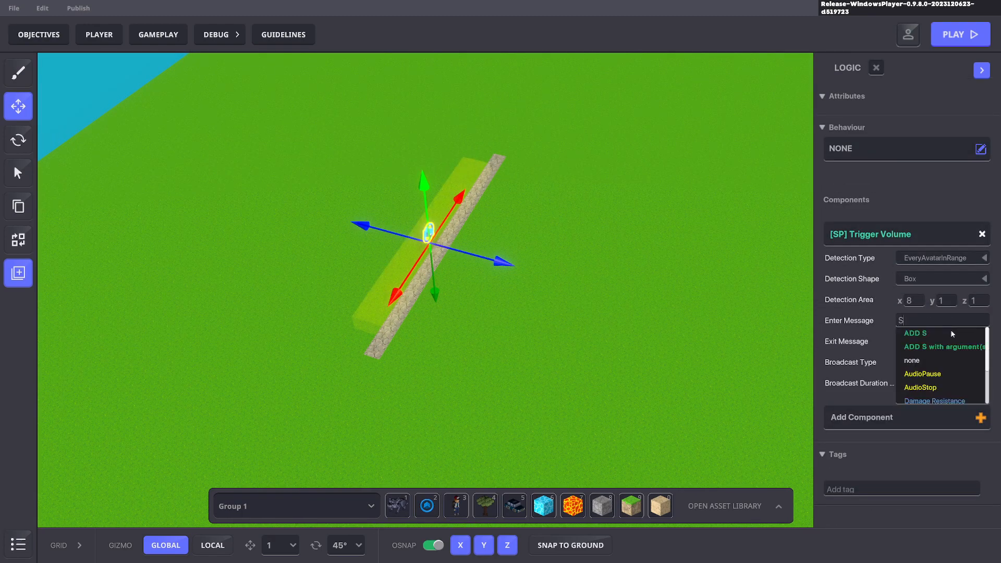
type("Stop.Timer")
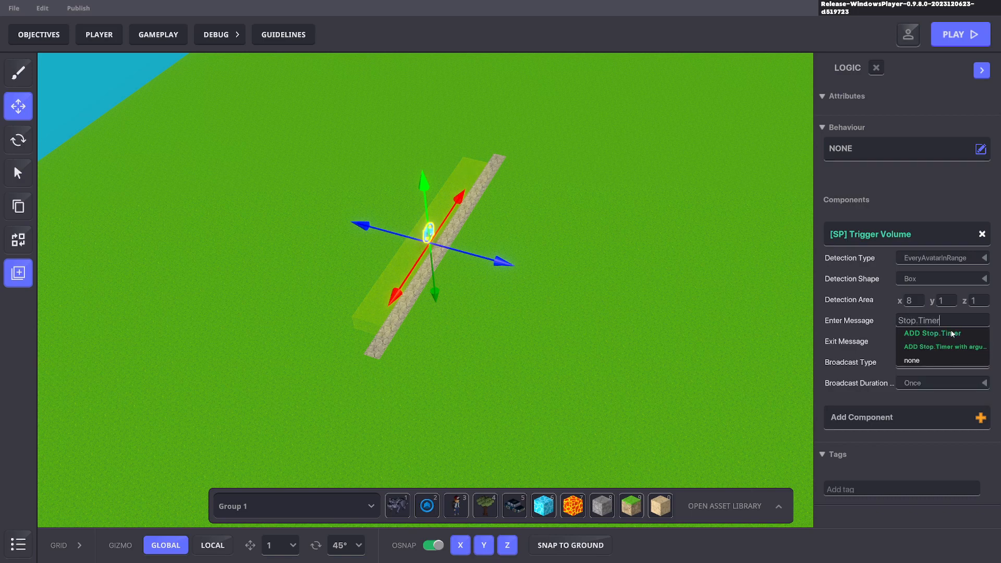
left_click(933, 333)
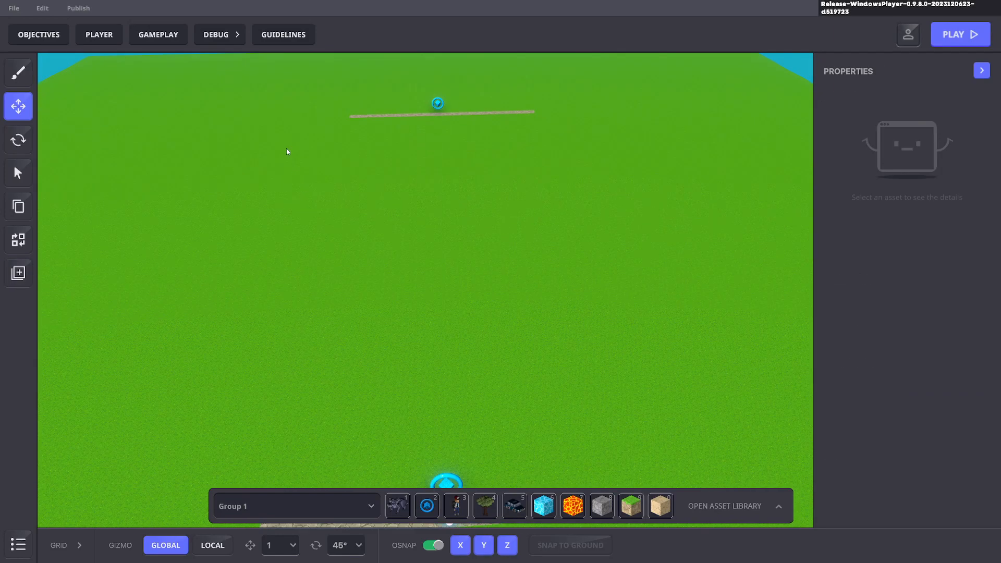
Add a Time > Stopwatch rule with Start.Stopwatch as its required message
left_click(158, 35)
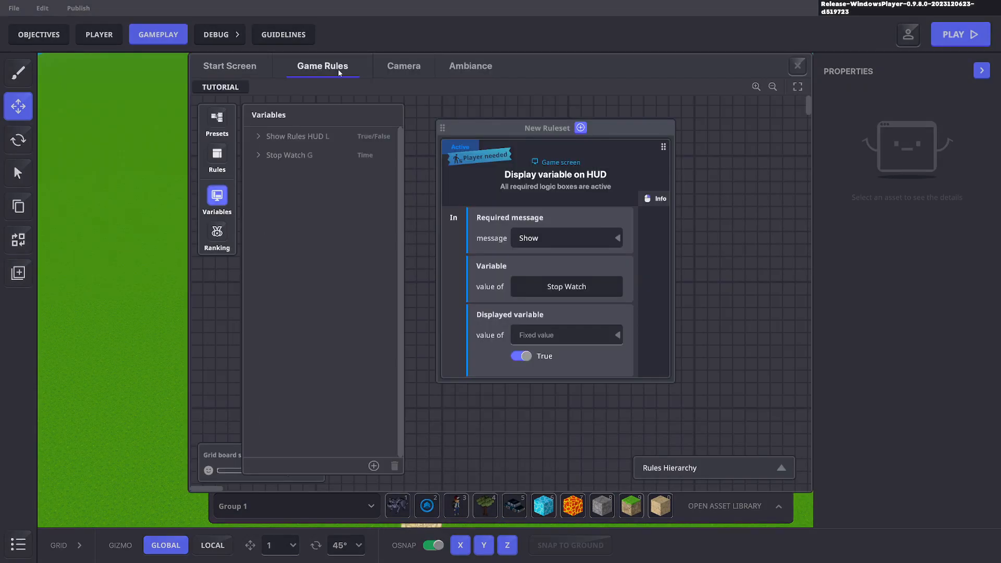
mouse_move(217, 154)
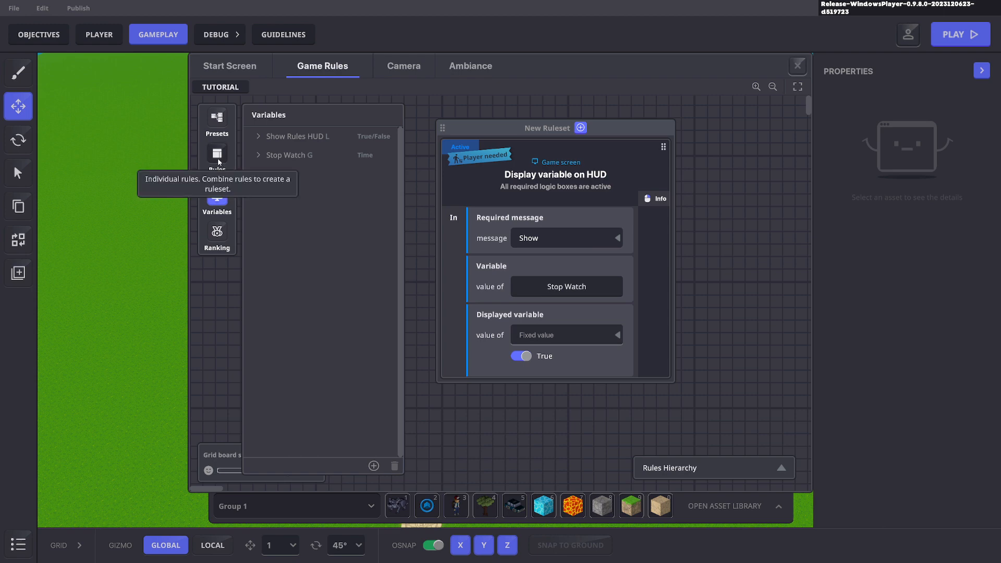
left_click(217, 156)
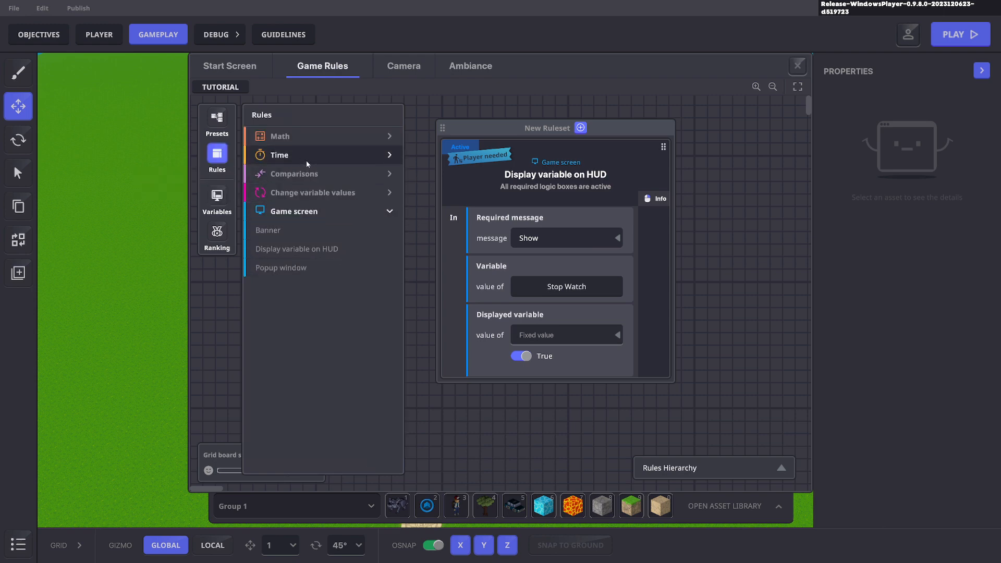
left_click(280, 155)
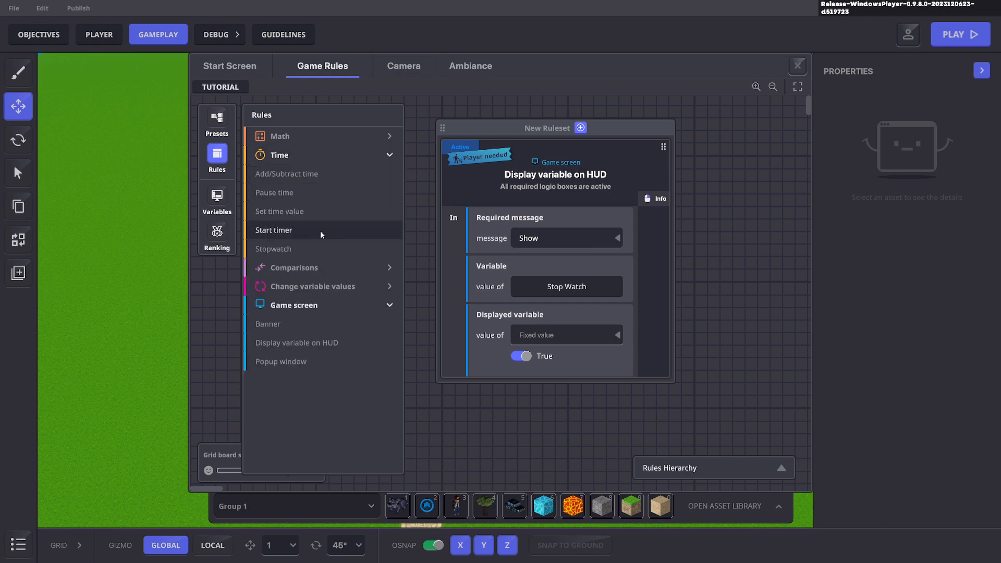
mouse_move(283, 249)
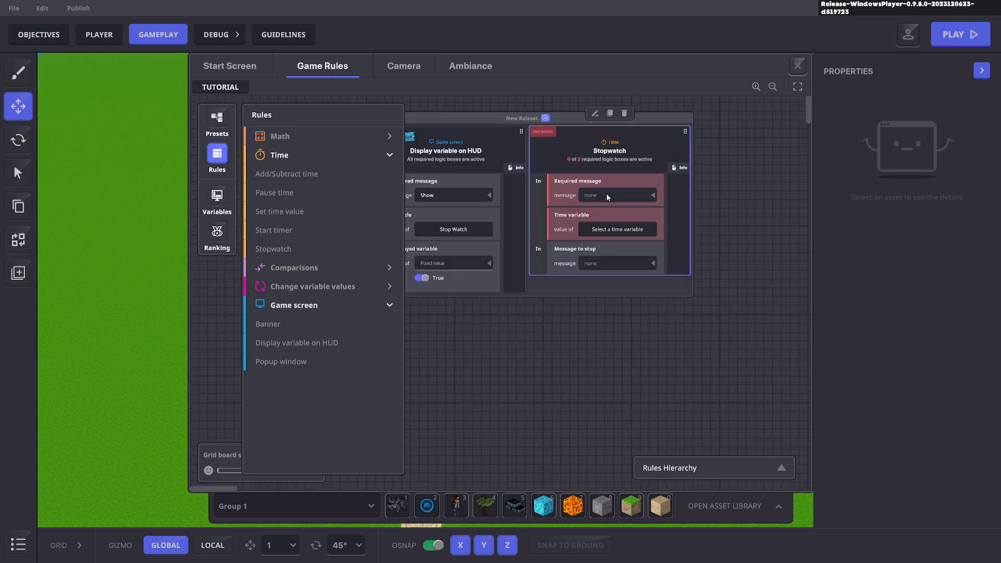
left_click(616, 195)
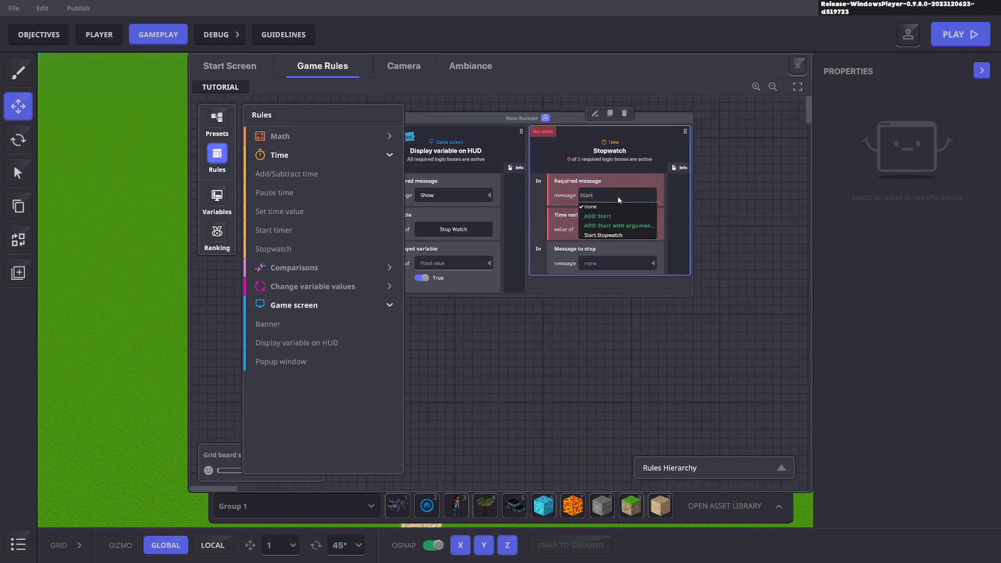
left_click(601, 234)
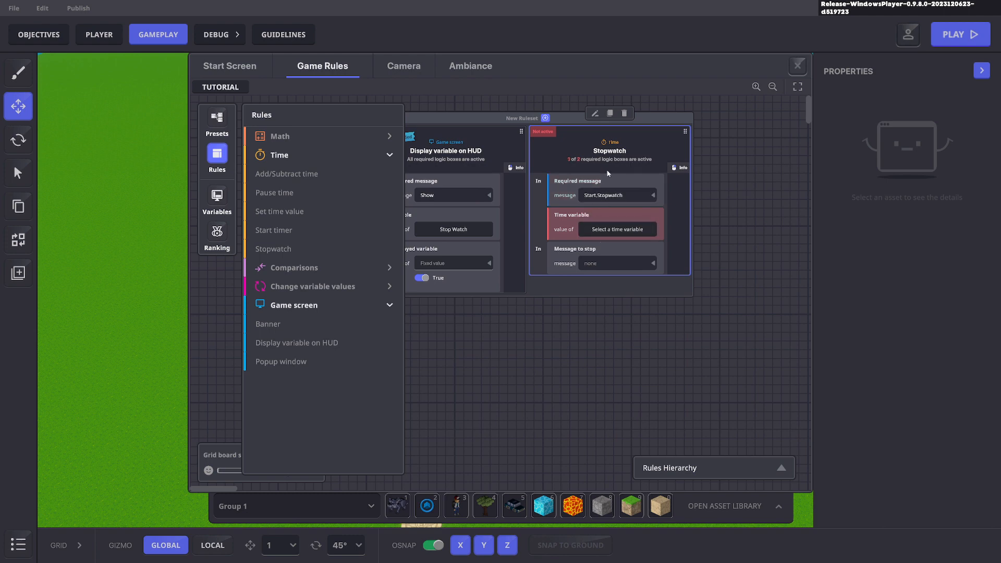
mouse_move(624, 187)
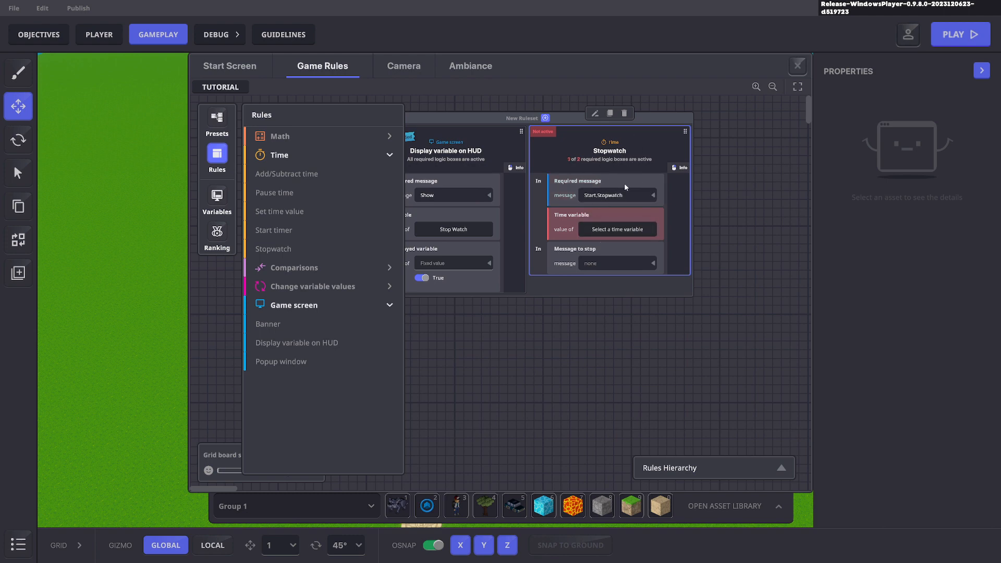
mouse_move(636, 208)
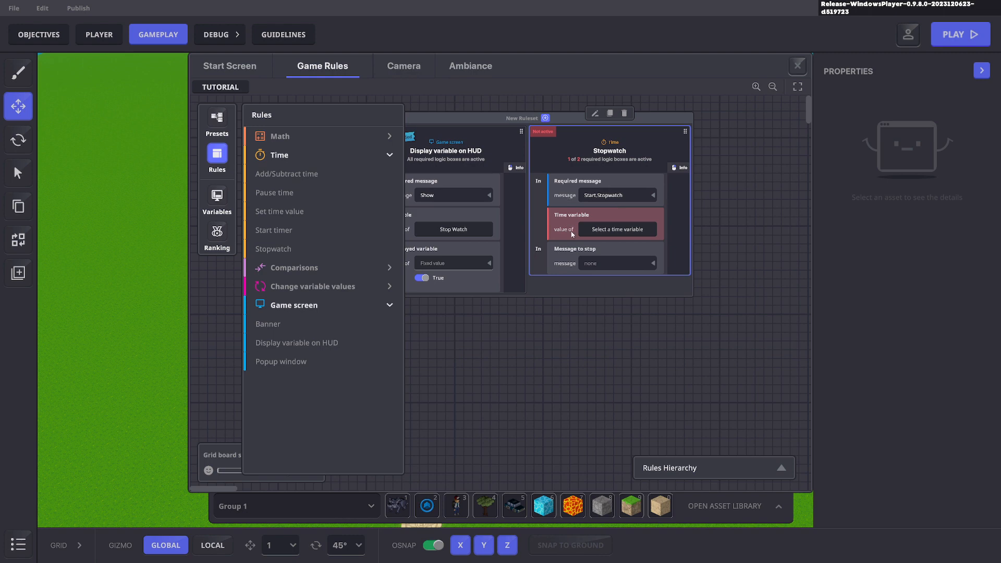
Set the Stopwatch rule's time variable to Stop Watch and return to the rules list
left_click(217, 195)
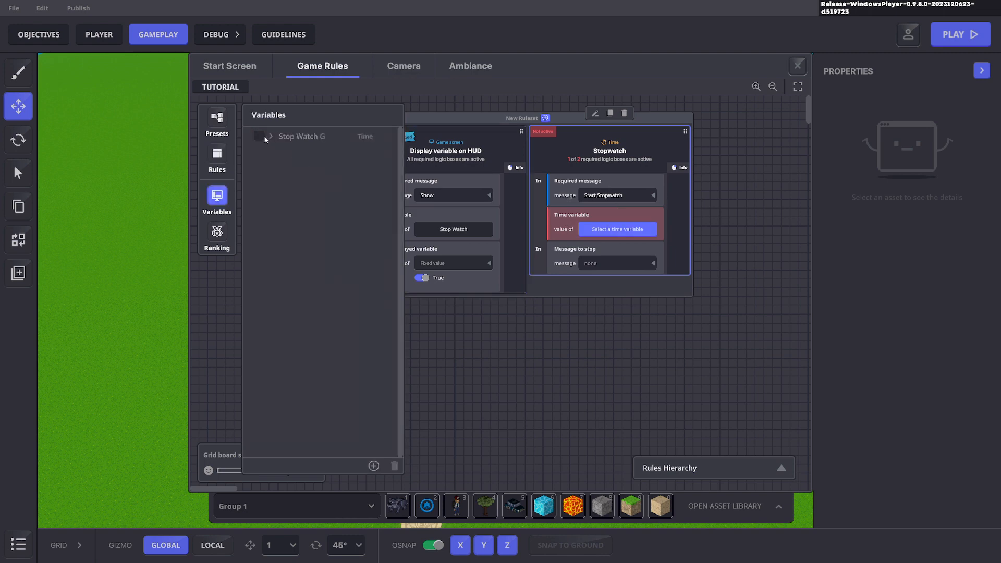
left_click(616, 228)
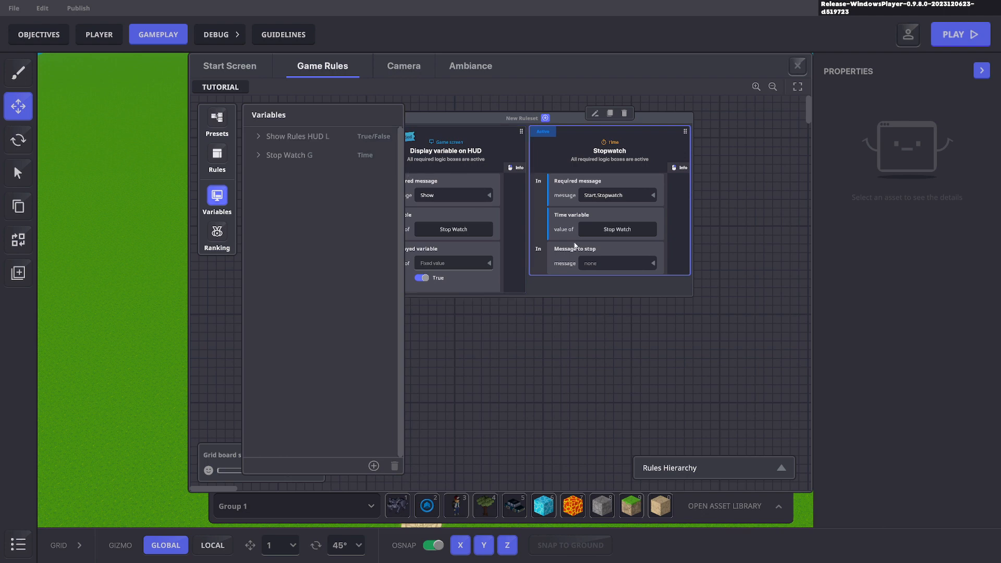
mouse_move(582, 252)
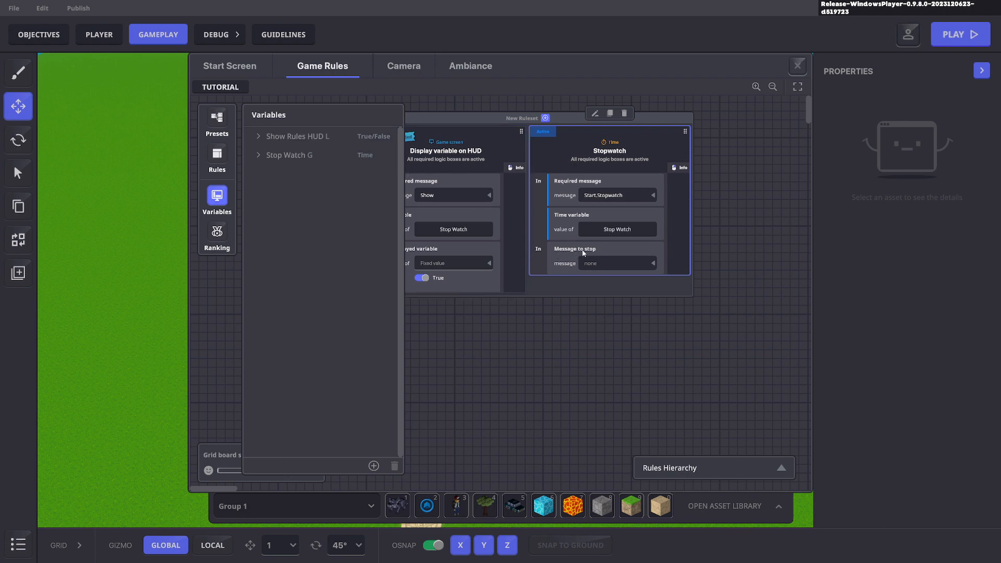
mouse_move(604, 268)
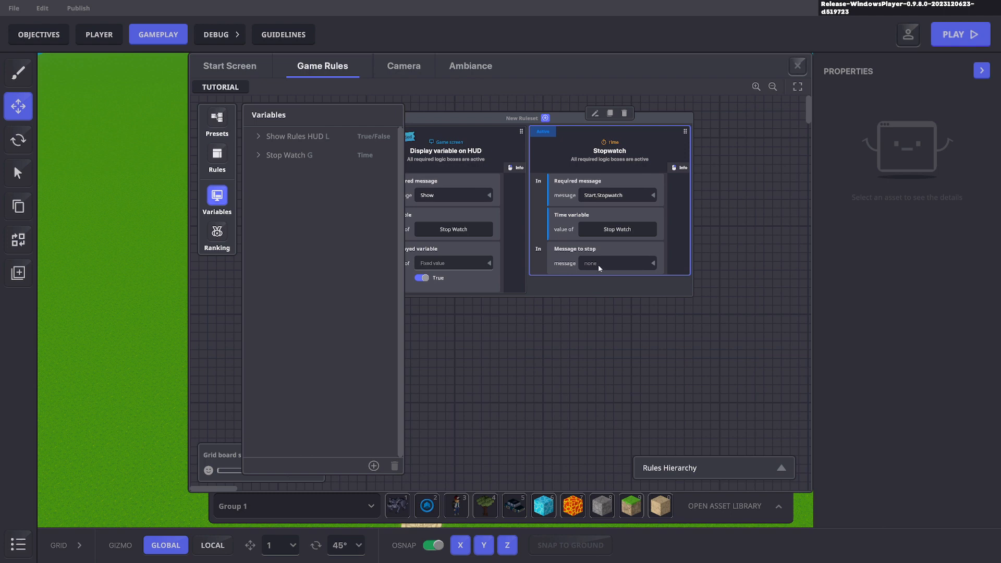
mouse_move(607, 274)
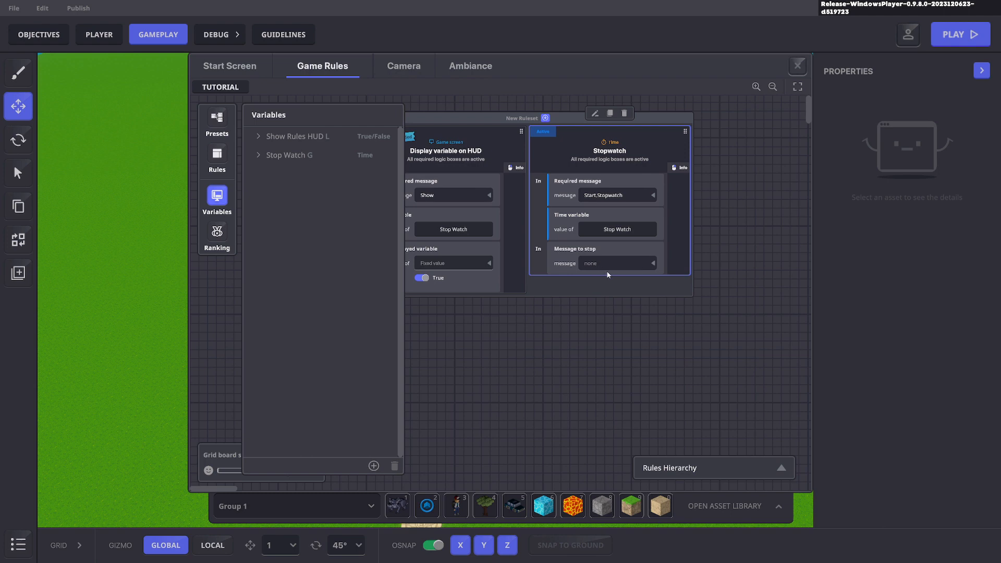
left_click(216, 154)
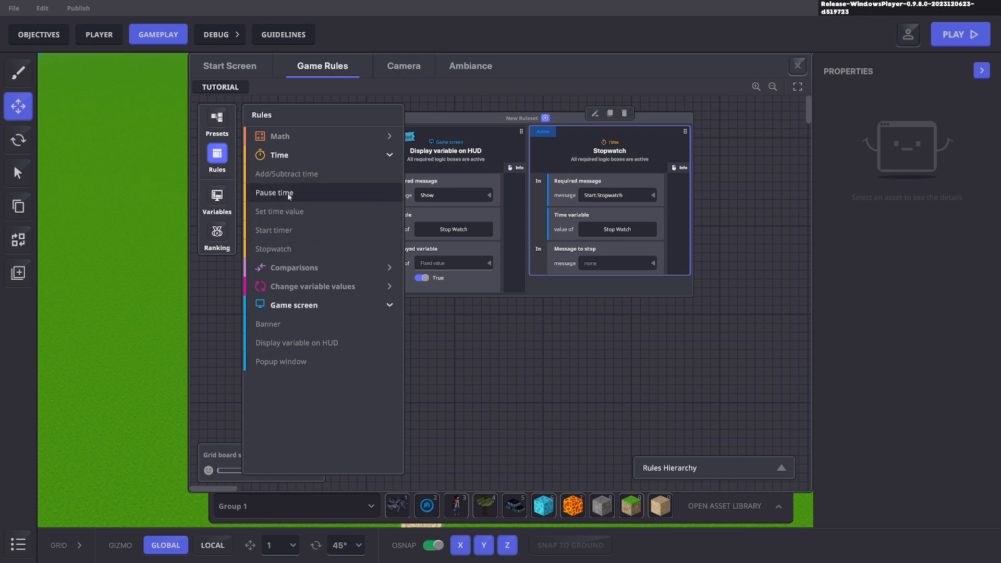
Add a Pause time rule acting on Stop Watch with Pause state True, then close the rules
left_click(274, 193)
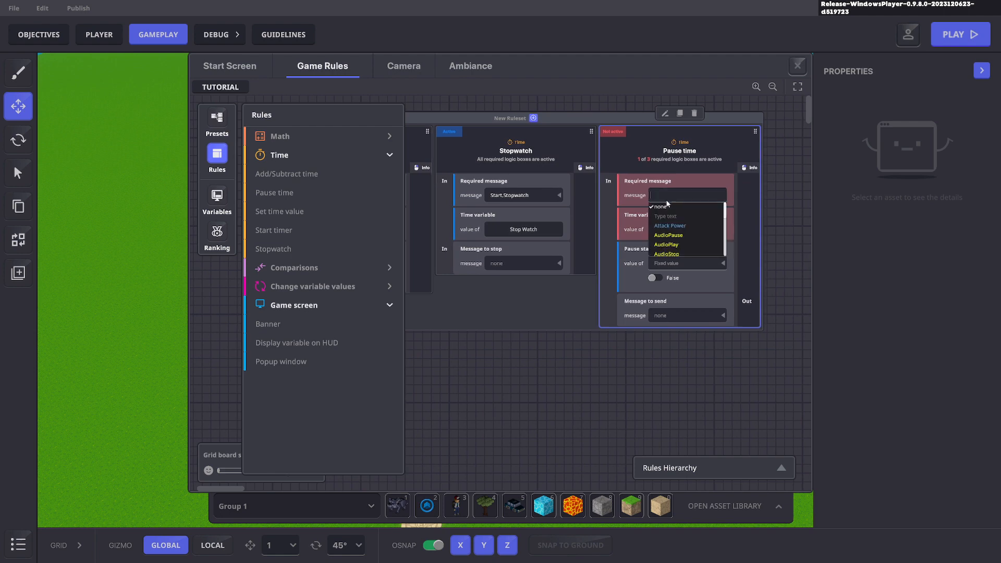
type("Stop.Timer")
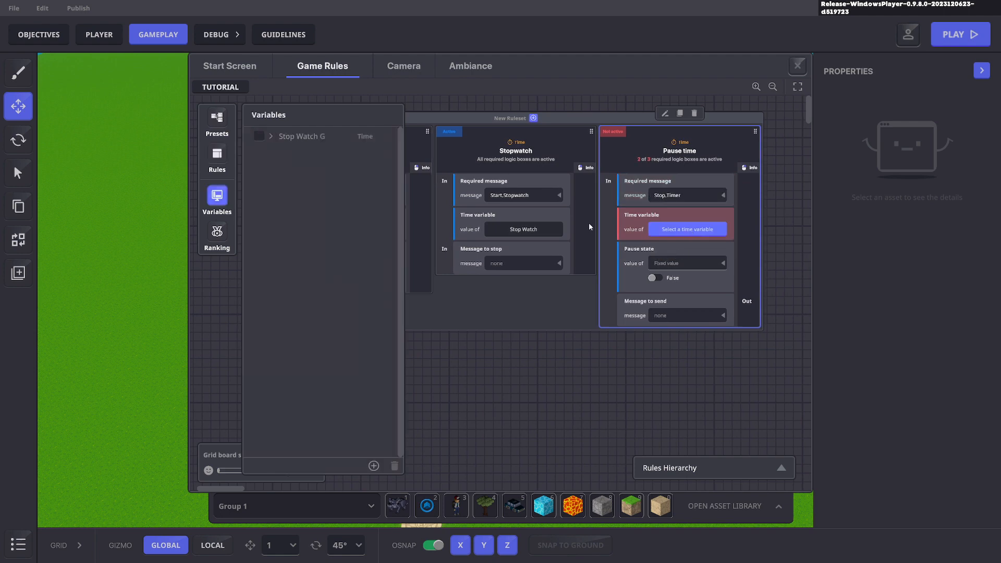
left_click(687, 228)
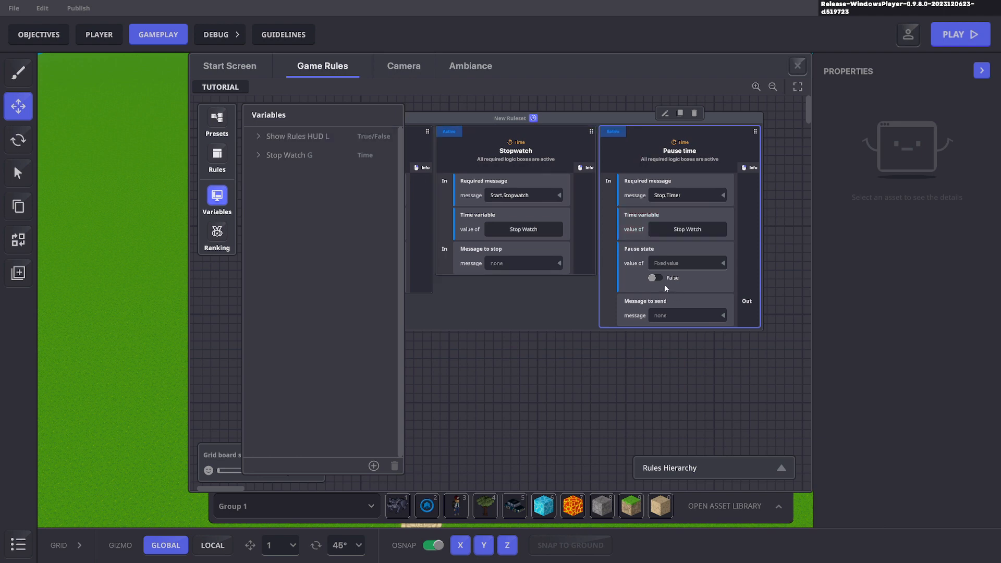
left_click(654, 278)
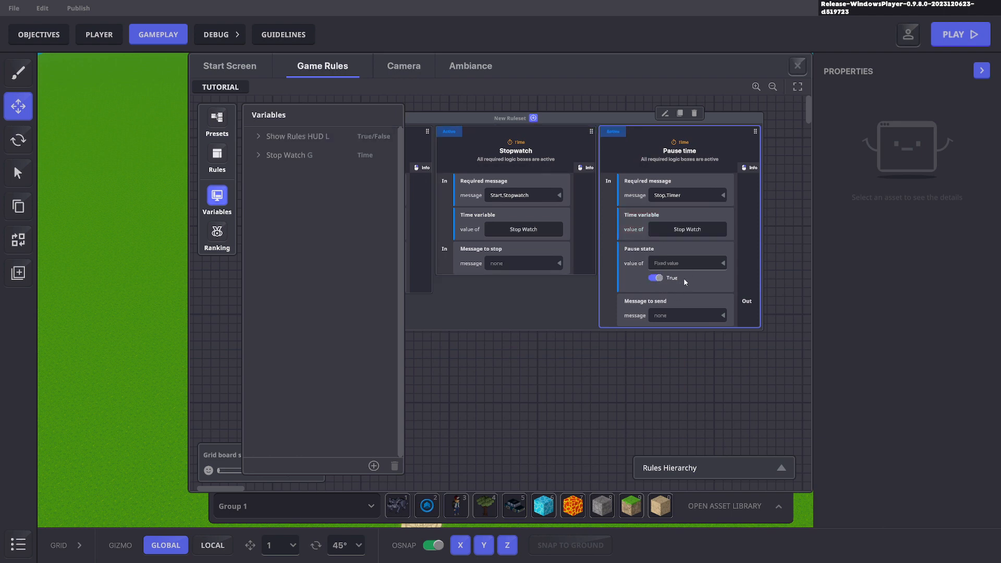
left_click(797, 65)
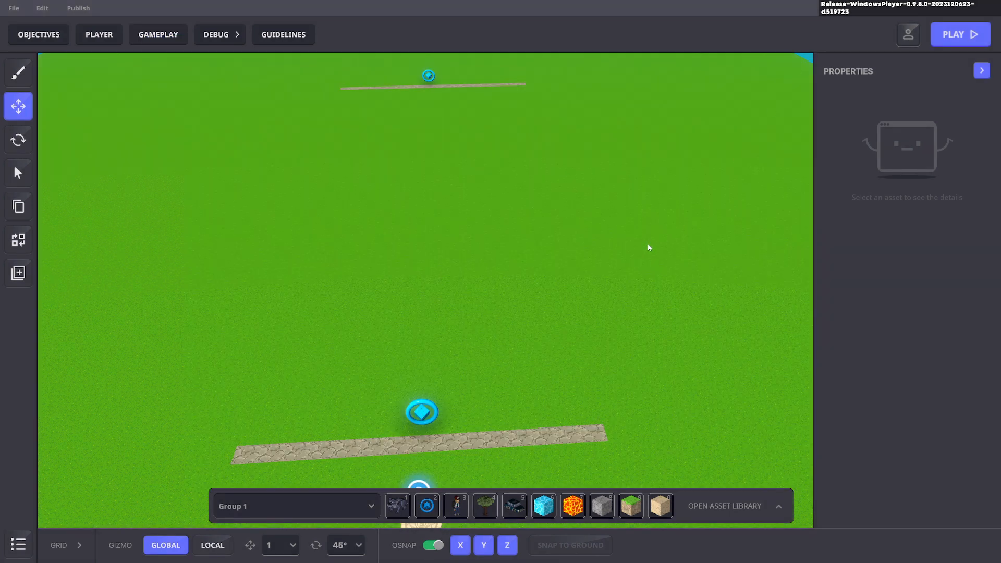
Playtest the level walking forward with the Stop Watch HUD showing, then reopen gameplay settings
left_click(960, 33)
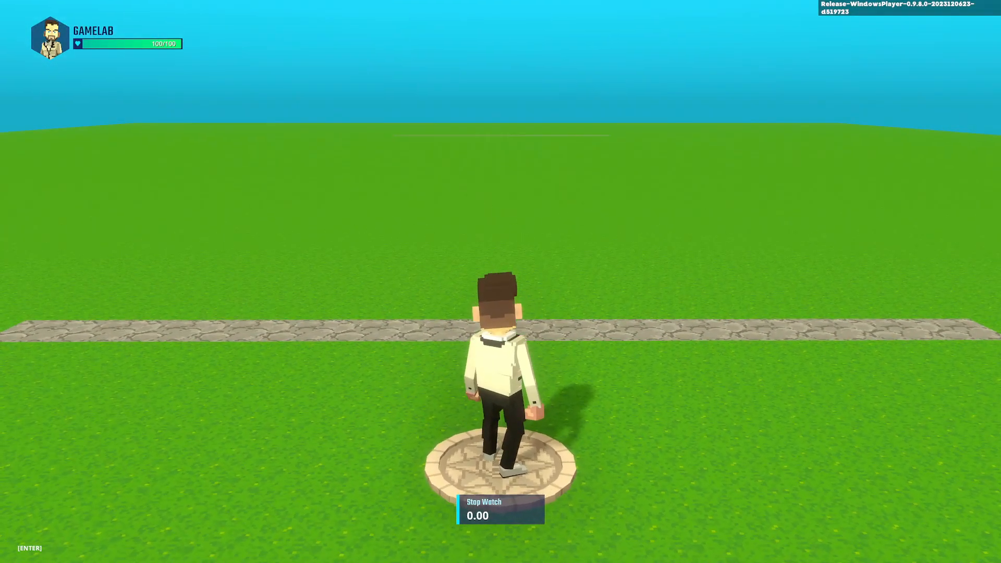
key("w")
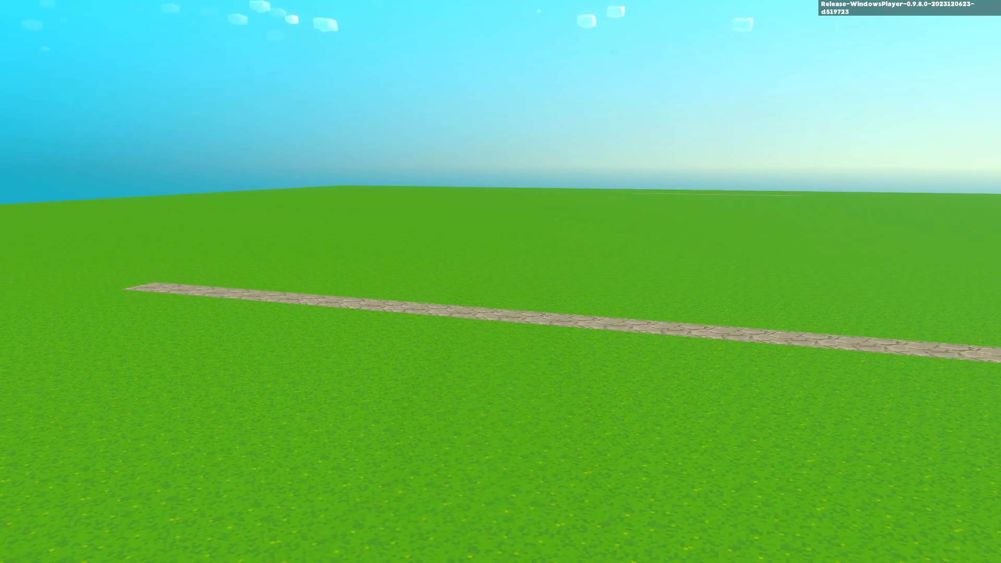
left_click(157, 33)
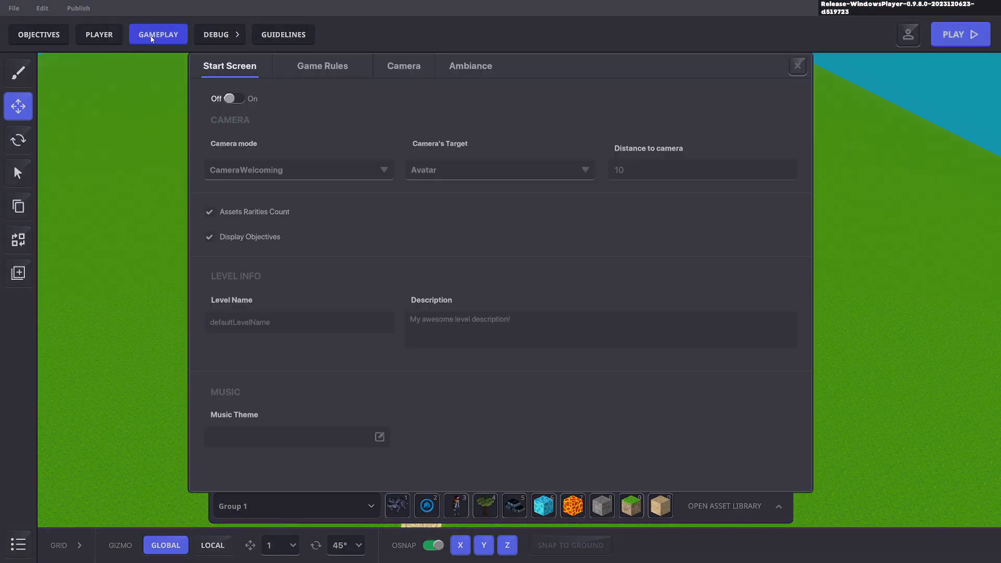
In Ranking, record results on the Start.Stopwatch message and add a ranking variable
left_click(323, 65)
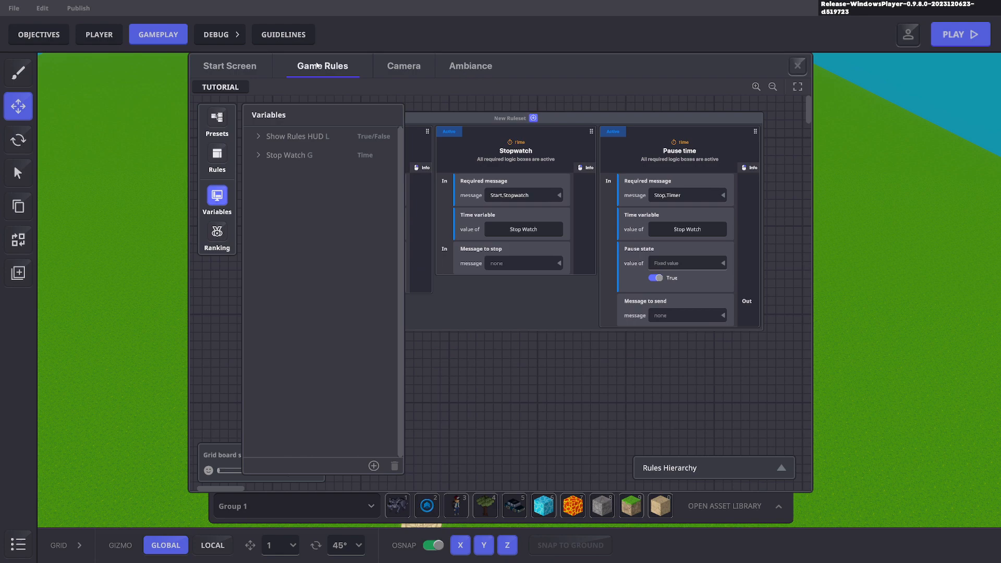
left_click(217, 237)
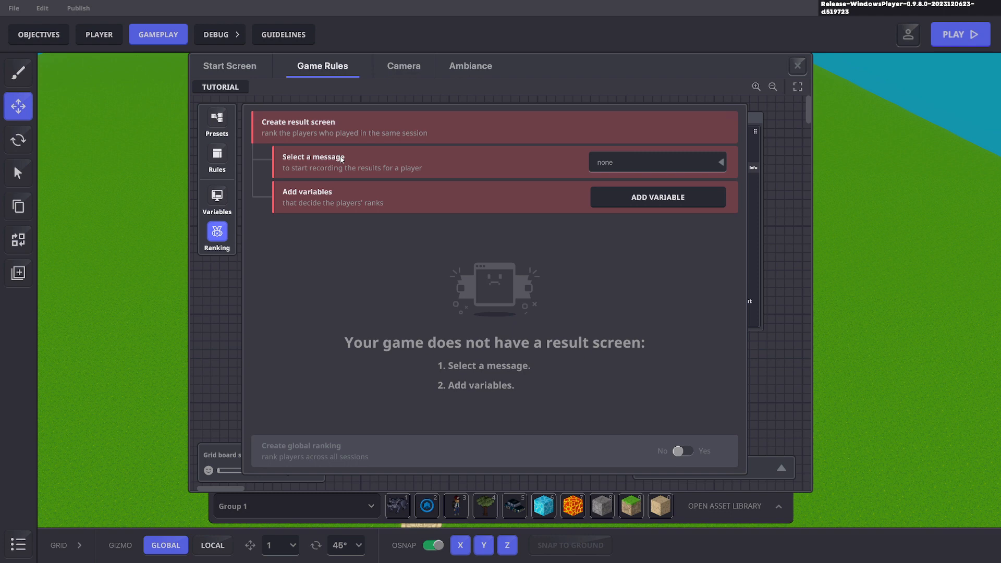
left_click(659, 161)
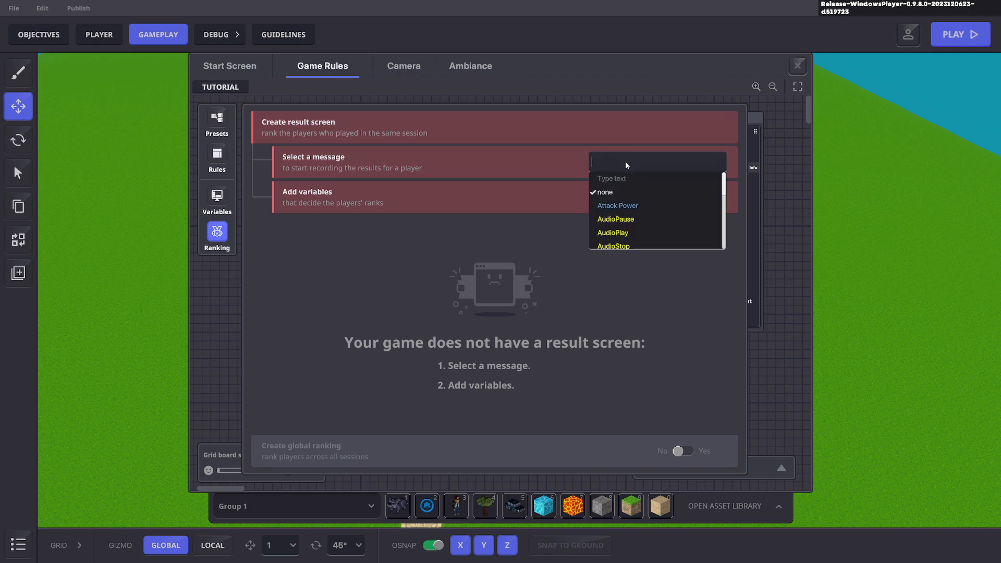
type("Start")
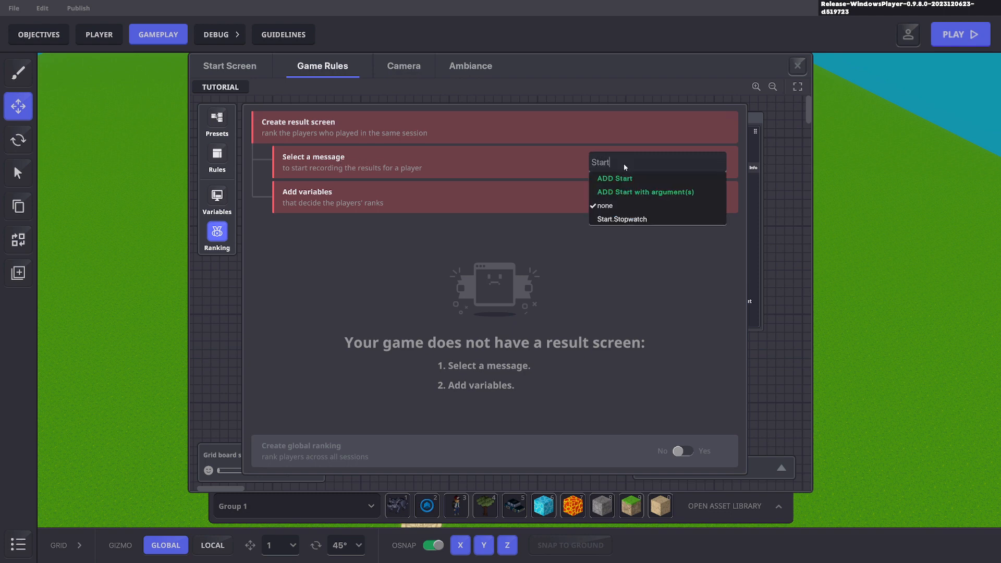
left_click(621, 219)
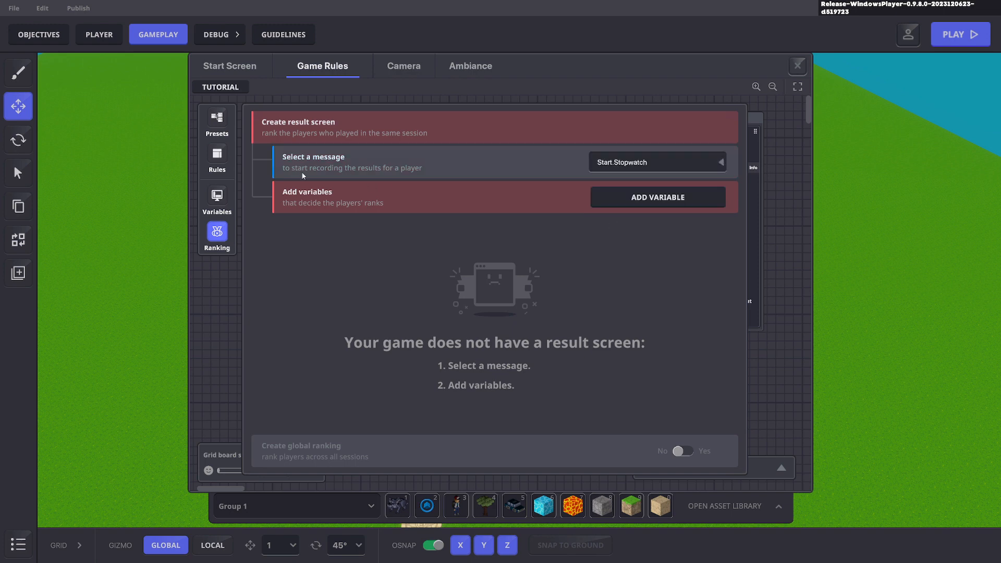
mouse_move(646, 160)
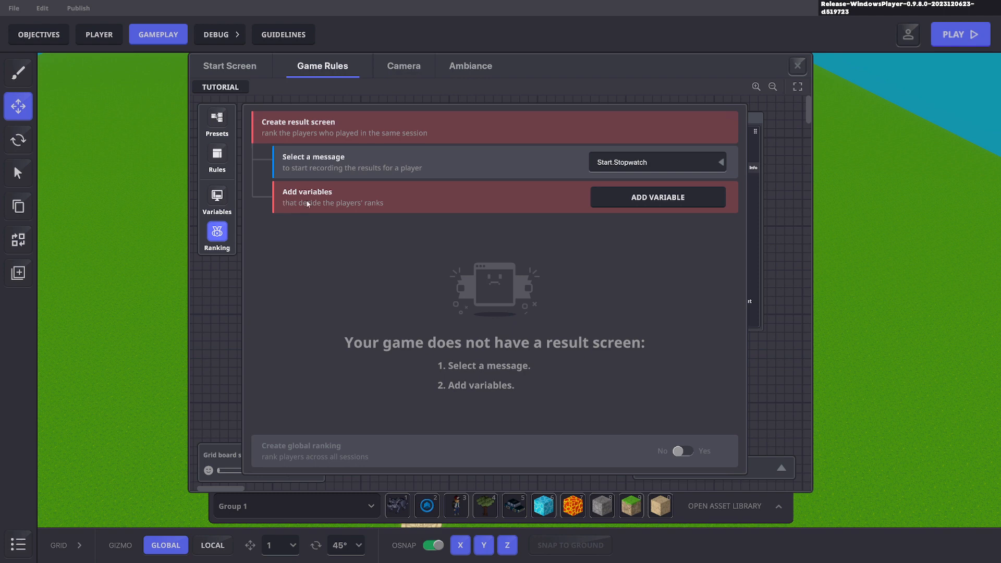
mouse_move(620, 210)
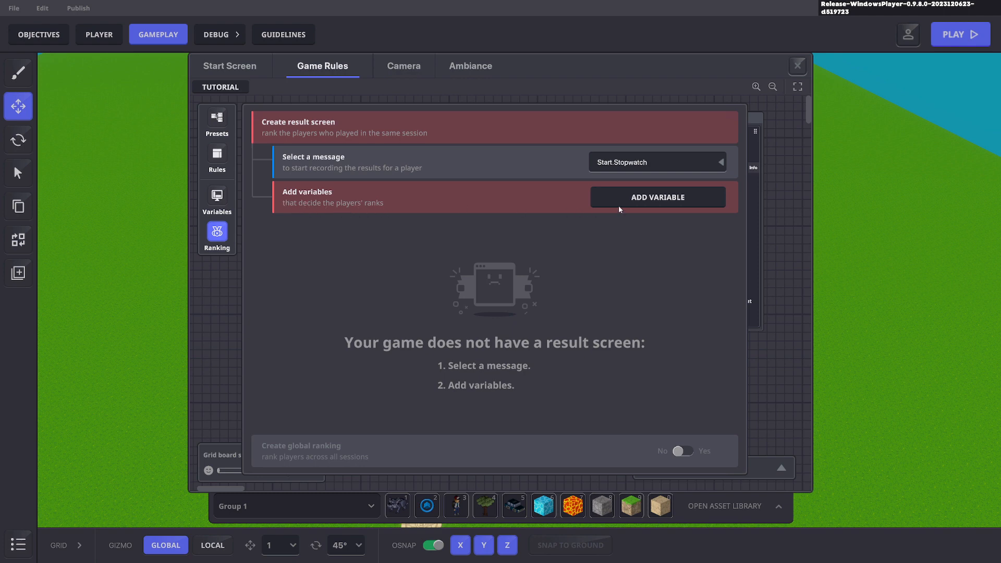
left_click(658, 197)
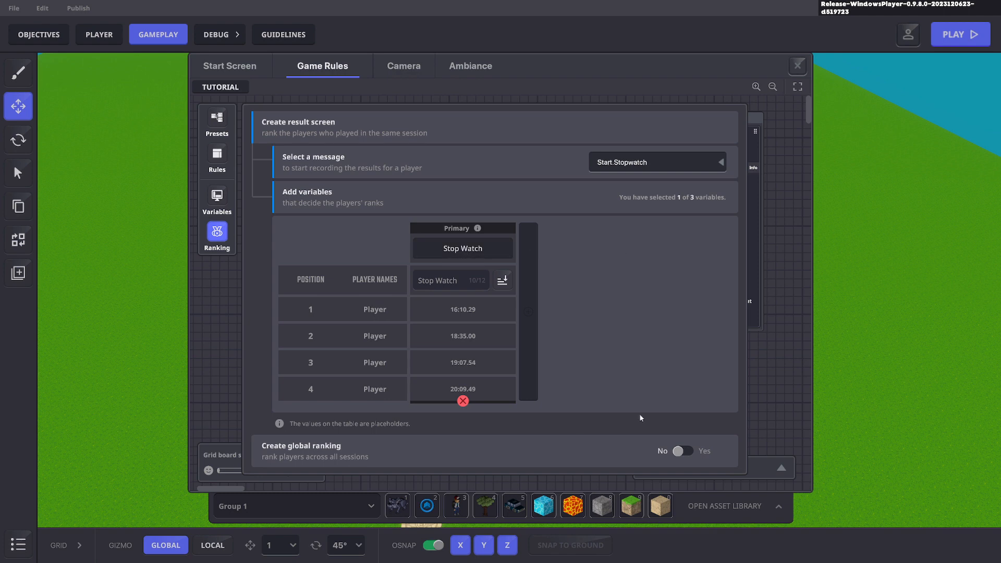
mouse_move(292, 462)
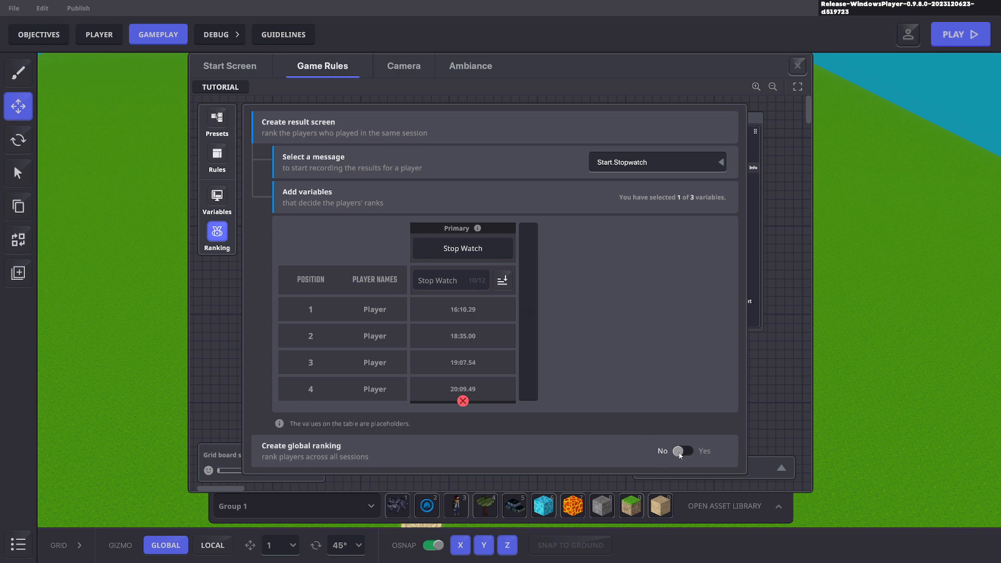
Enable global ranking so Stop Watch times are ranked across all sessions
left_click(681, 451)
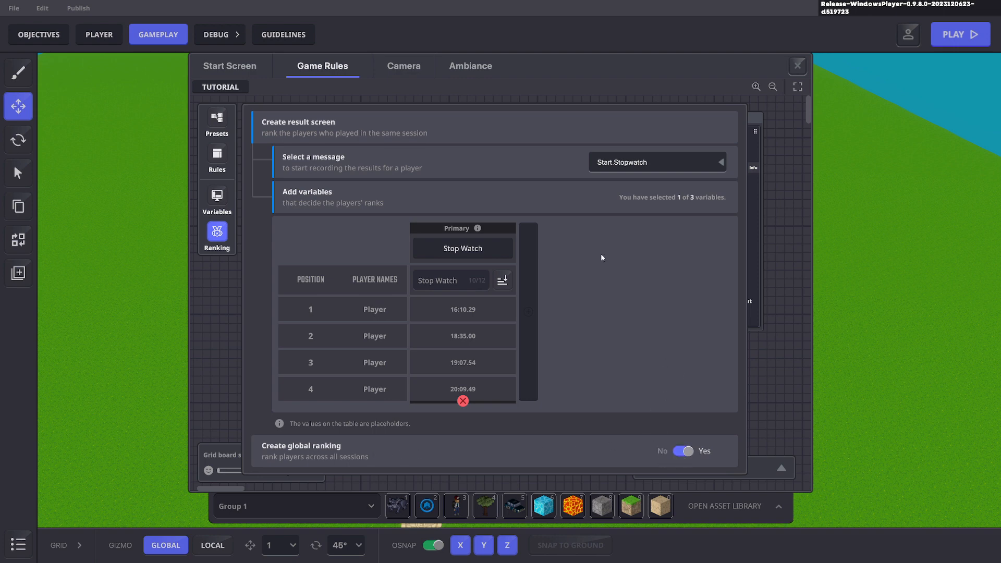
mouse_move(648, 261)
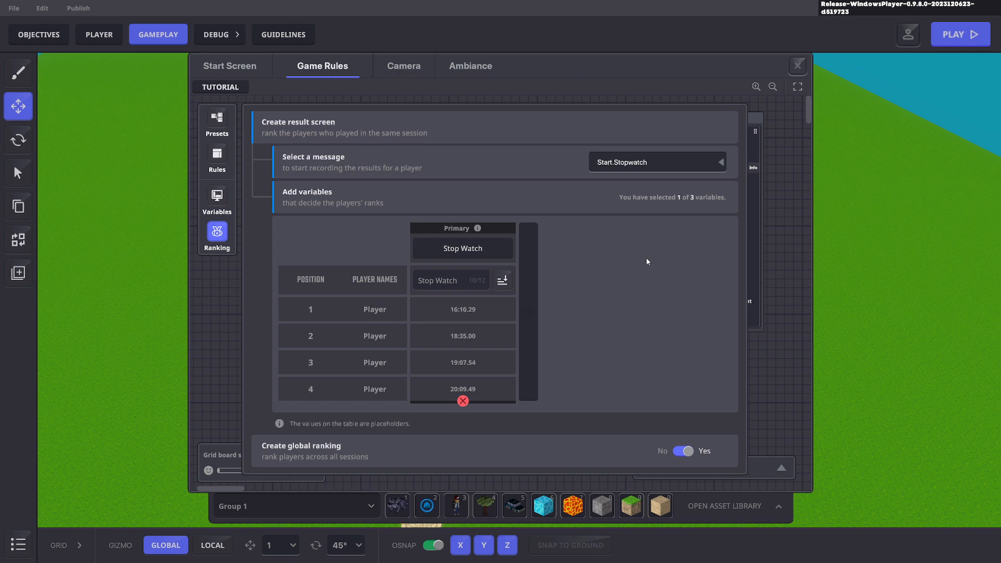
mouse_move(447, 261)
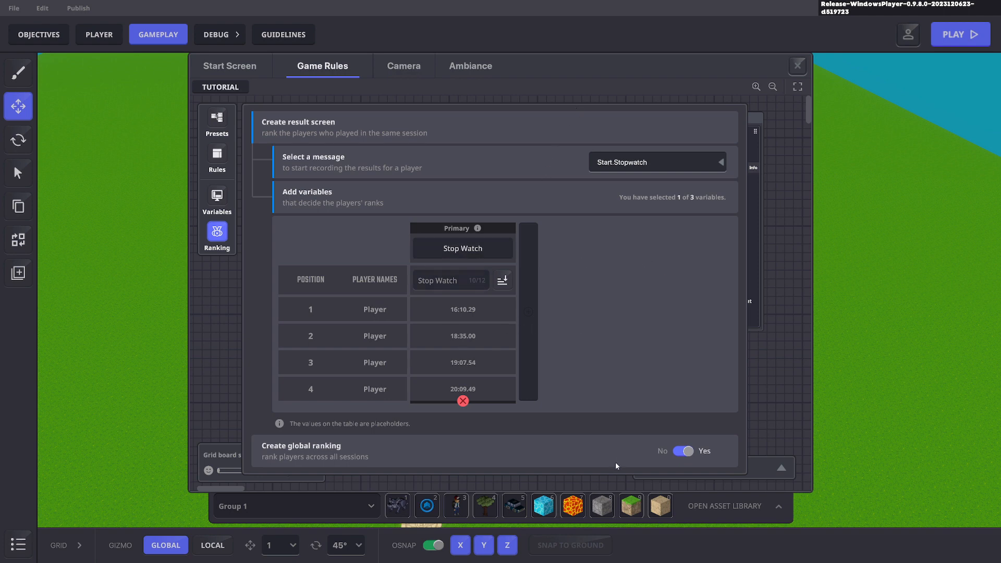
mouse_move(473, 388)
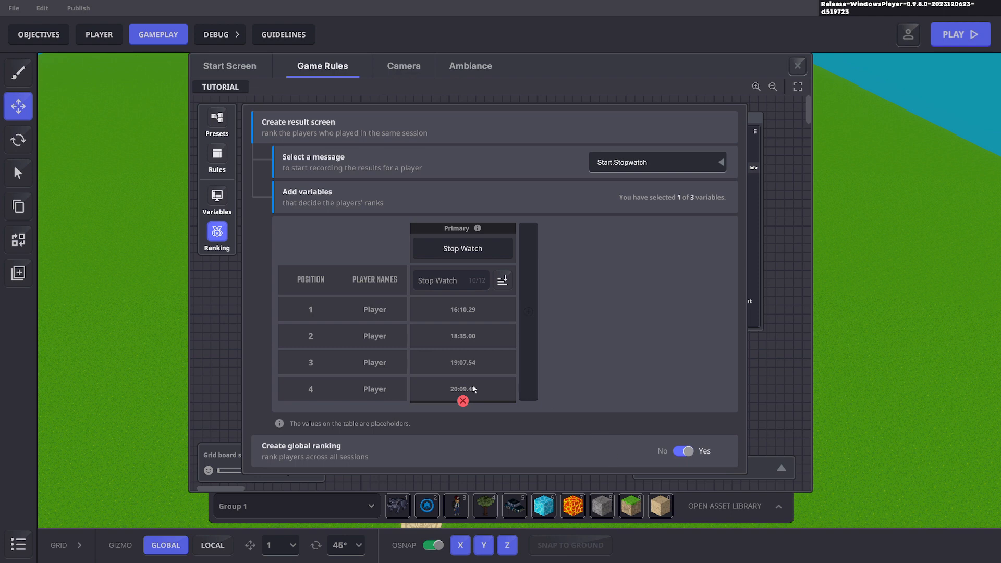
mouse_move(501, 318)
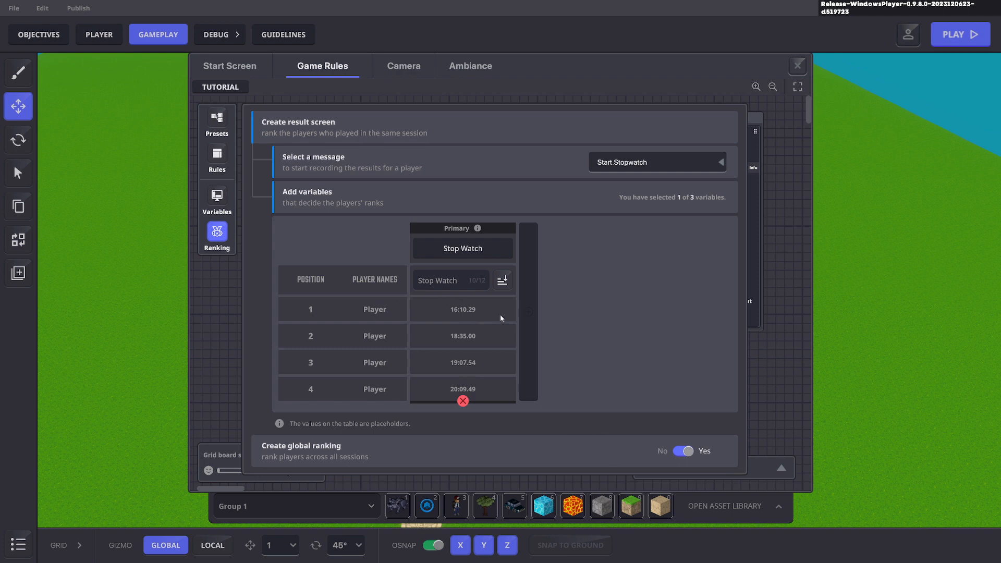
Toggle the sort order, leaving lowest time first, and close the gameplay settings
left_click(503, 281)
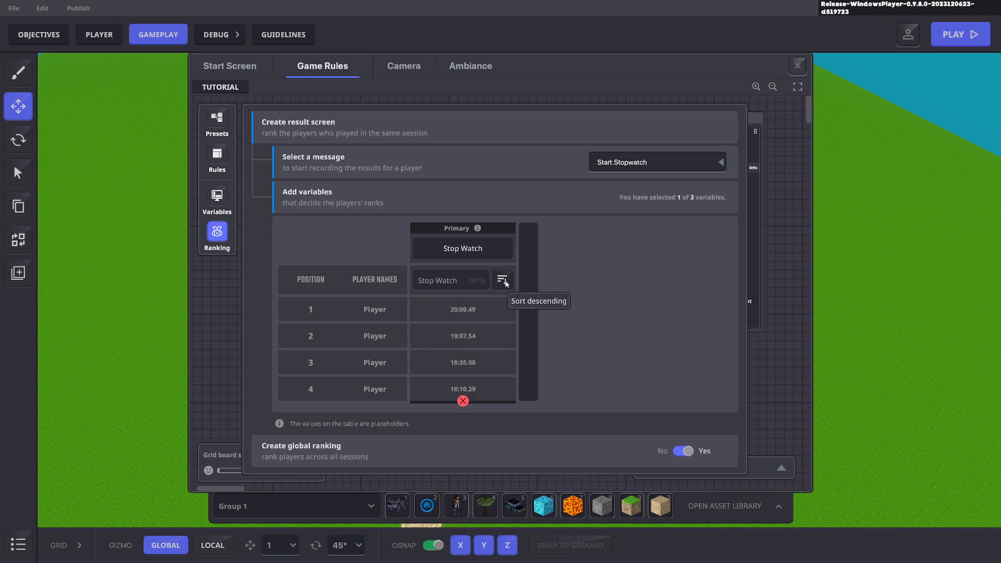
left_click(503, 280)
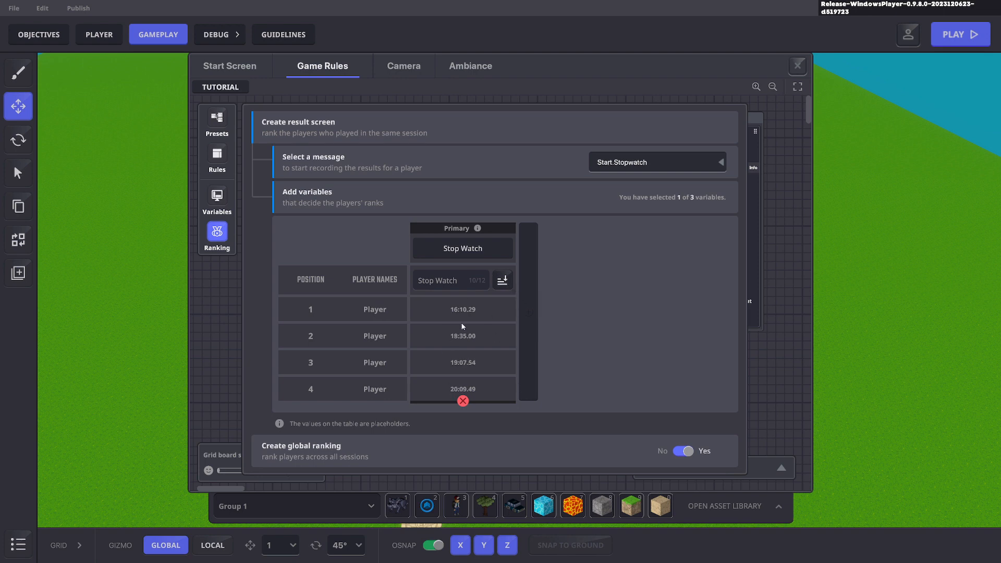
left_click(503, 280)
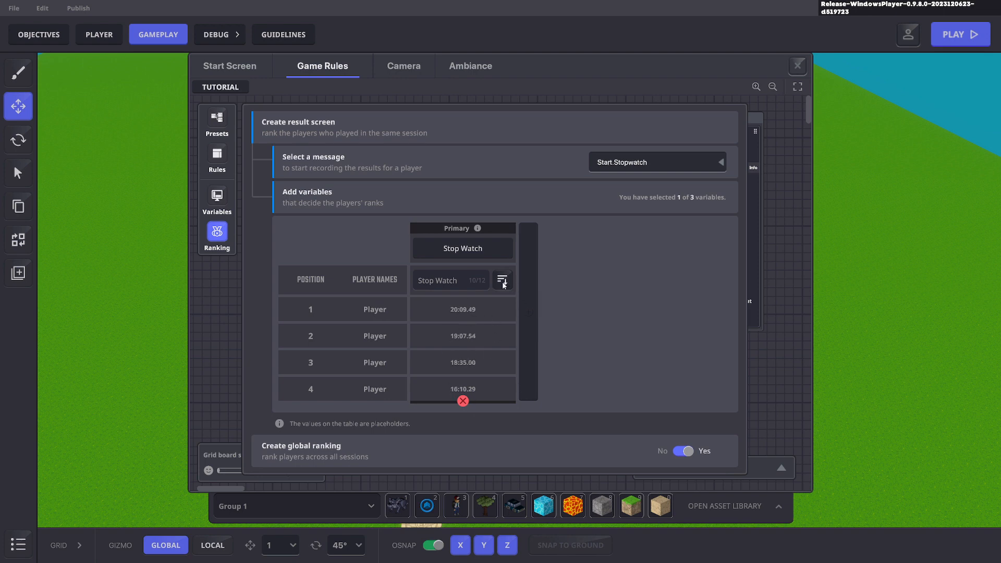
left_click(503, 281)
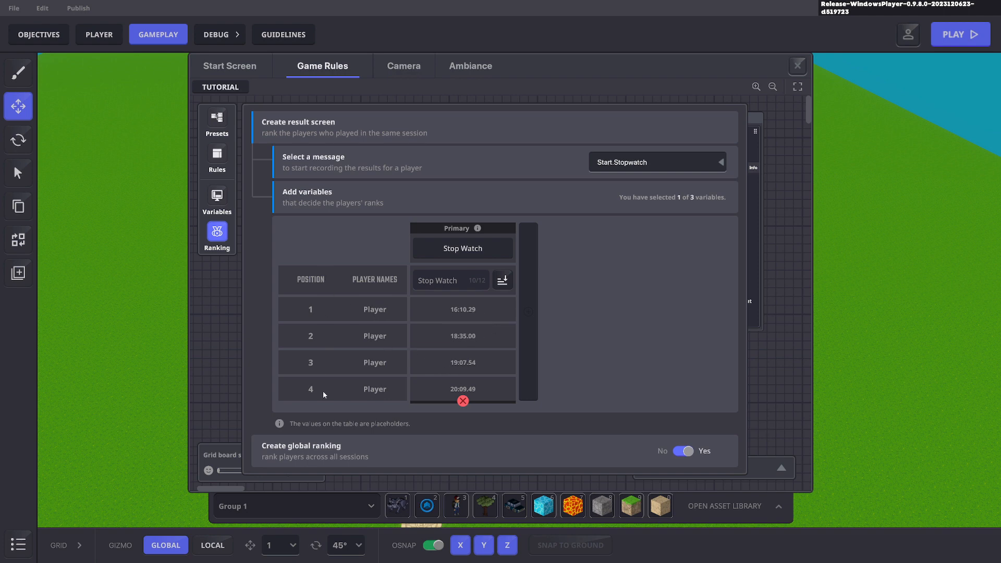
left_click(797, 65)
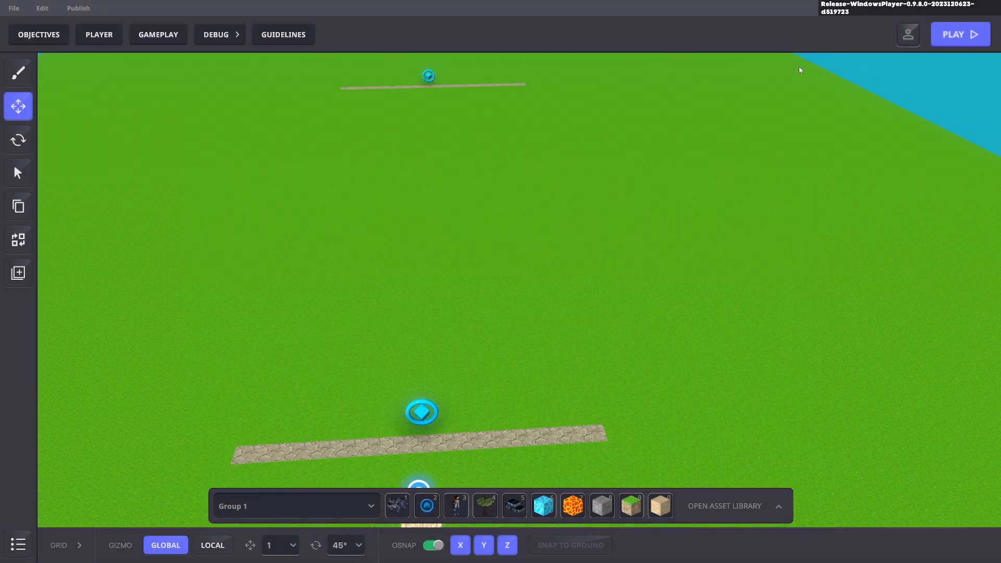
mouse_move(628, 287)
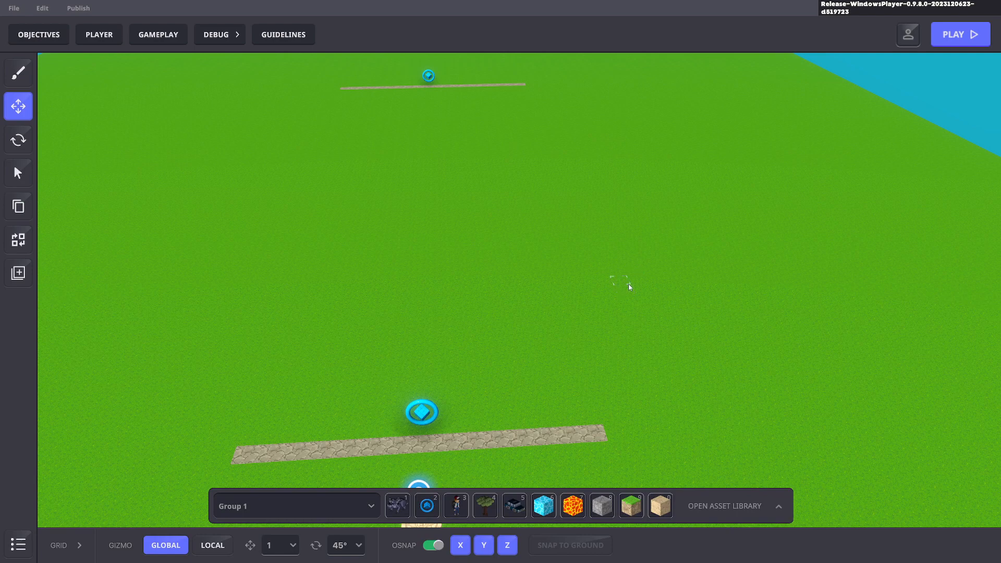